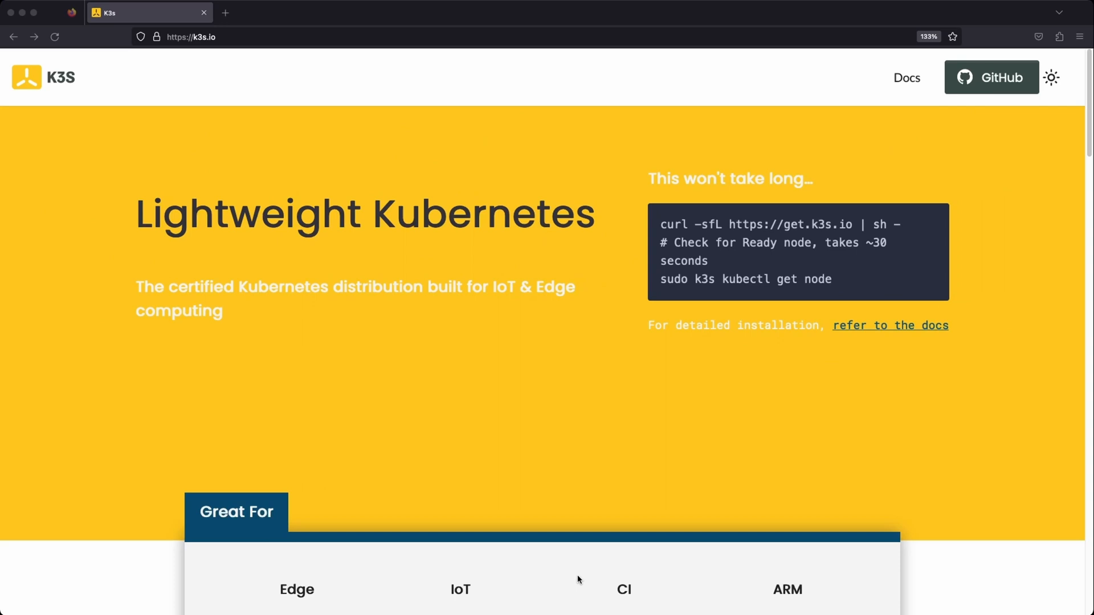
# Review the k3s.io landing page and follow the Docs link to docs.k3s.io in a new tab
pyautogui.scroll(-3)
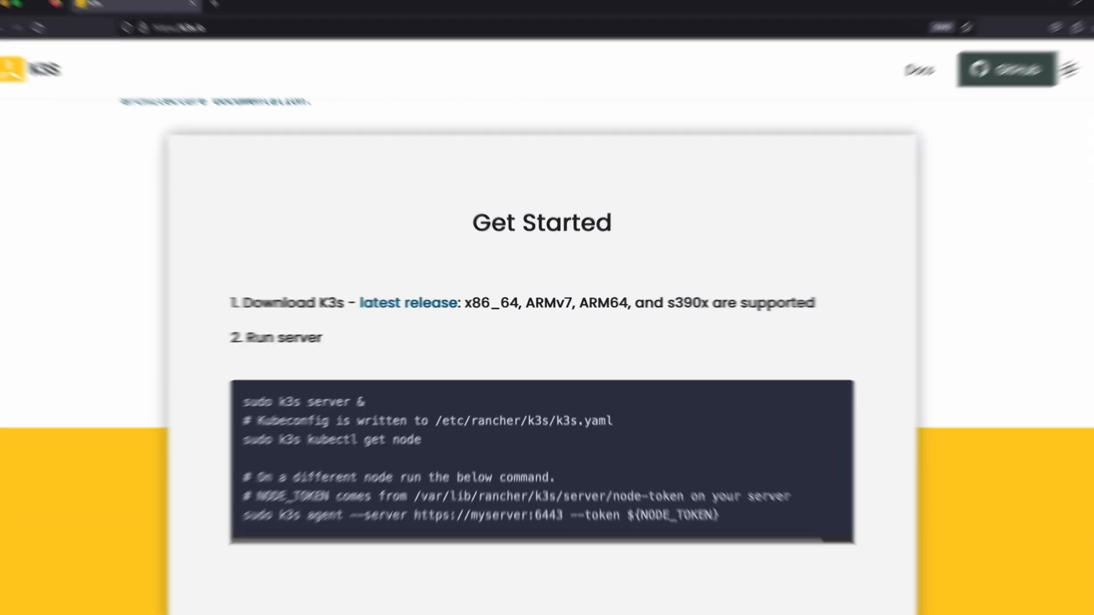
pyautogui.click(406, 13)
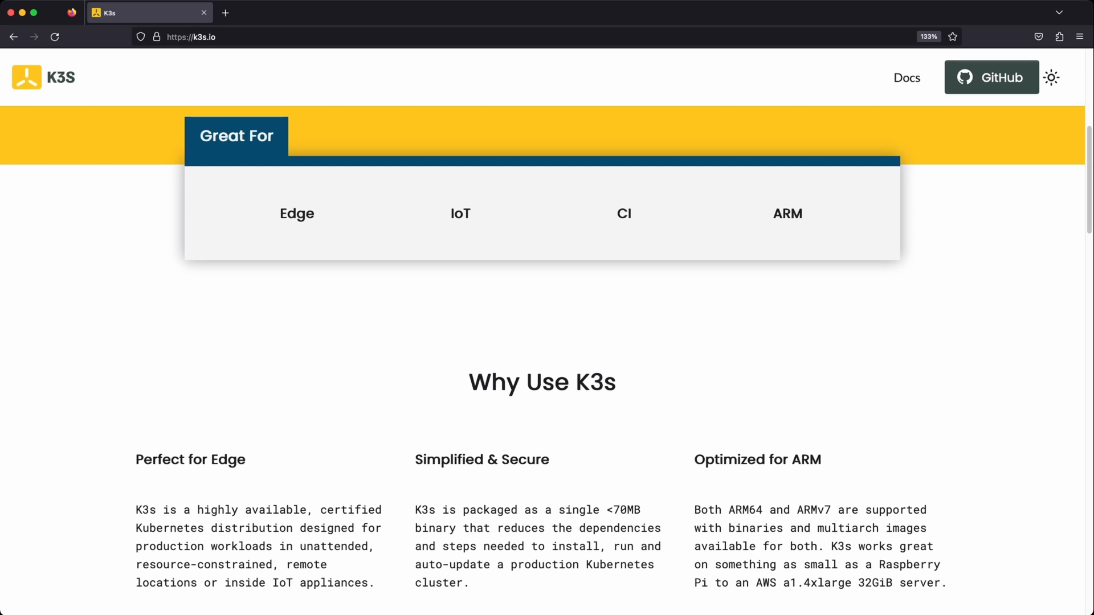
pyautogui.scroll(-3)
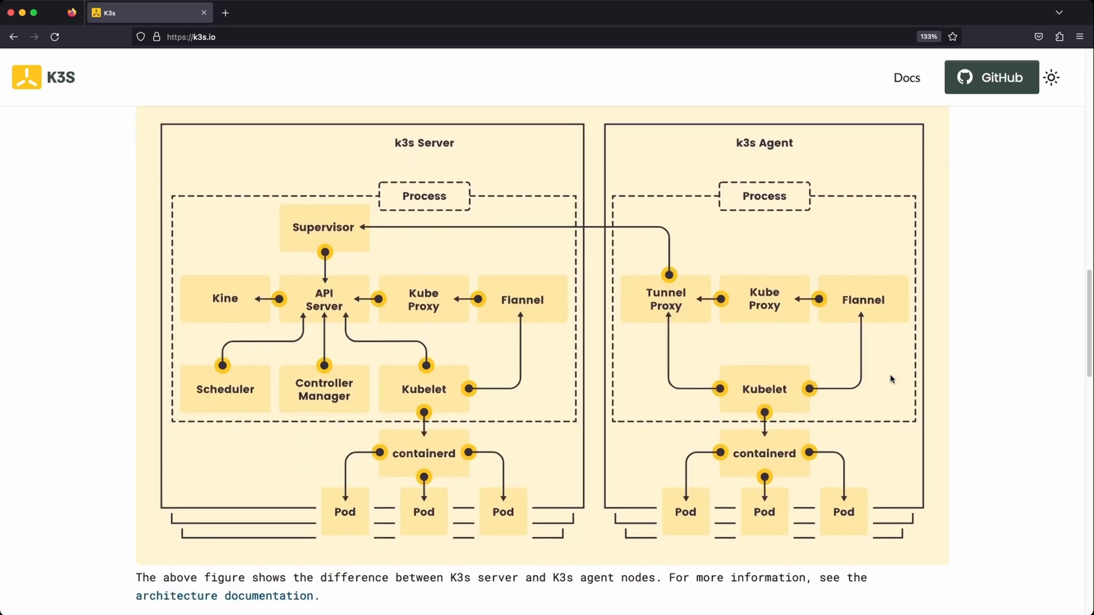
pyautogui.click(906, 78)
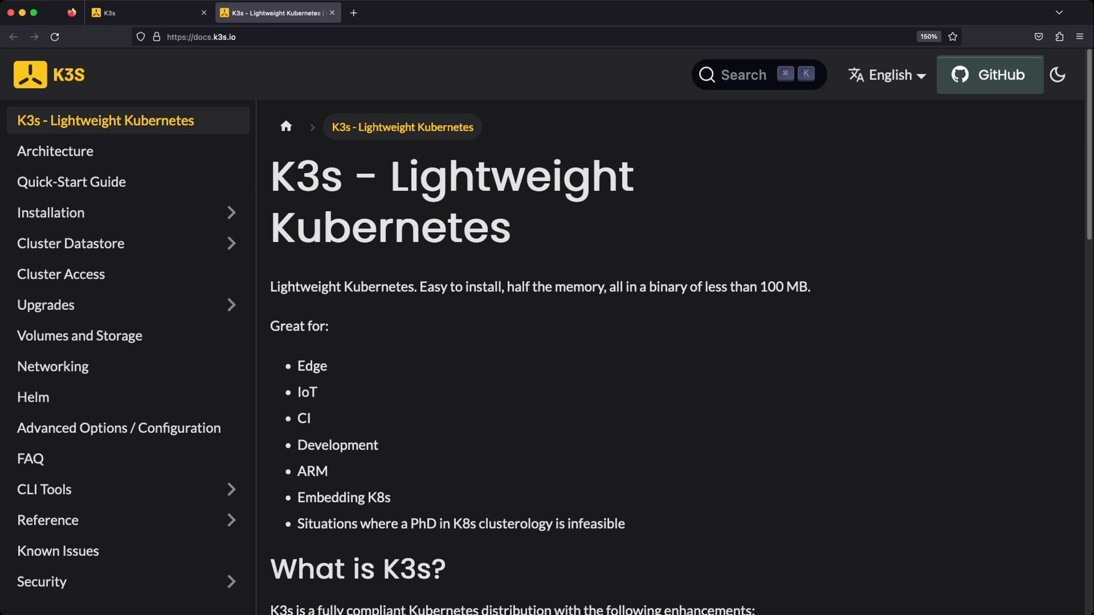
# Scroll the docs sidebar toward the Installation section's Managing Server Roles entry
pyautogui.scroll(-3)
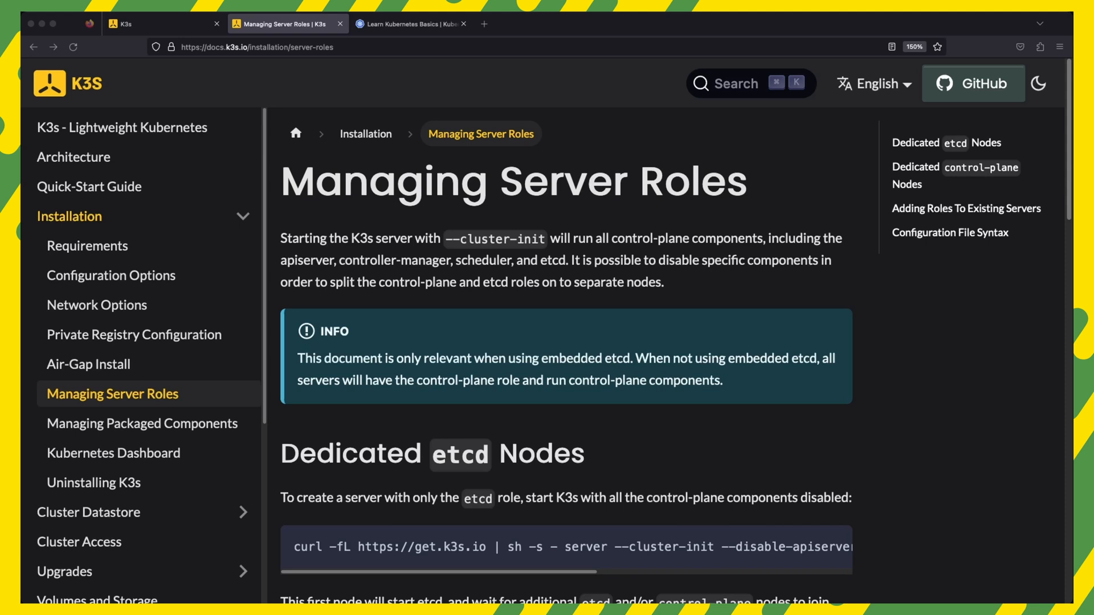
# Scroll the server roles page down to the Configuration File Syntax example and back up
pyautogui.scroll(-3)
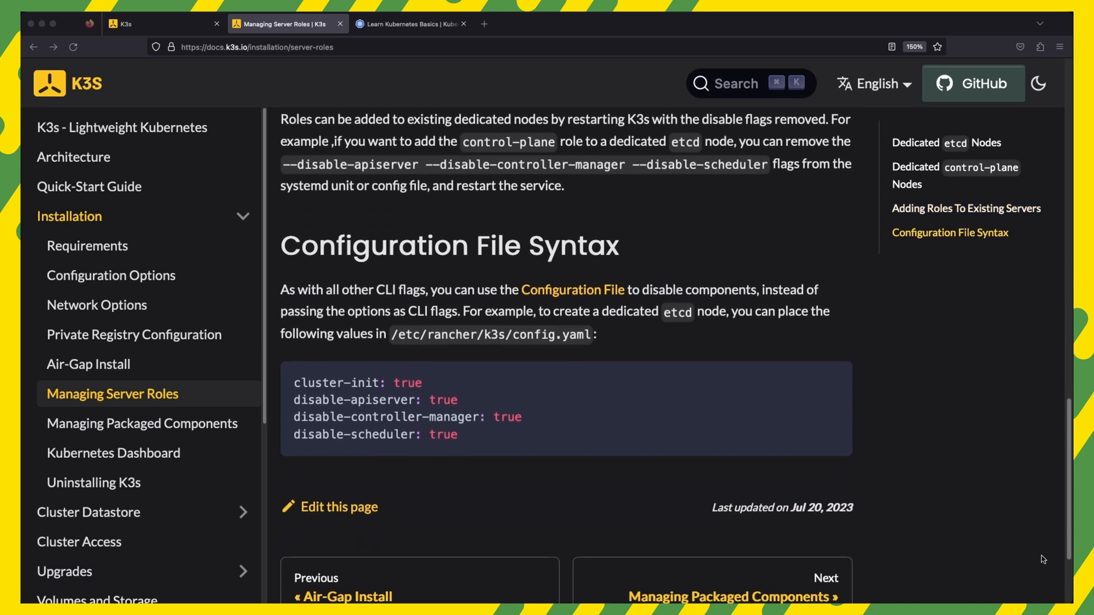
pyautogui.scroll(-3)
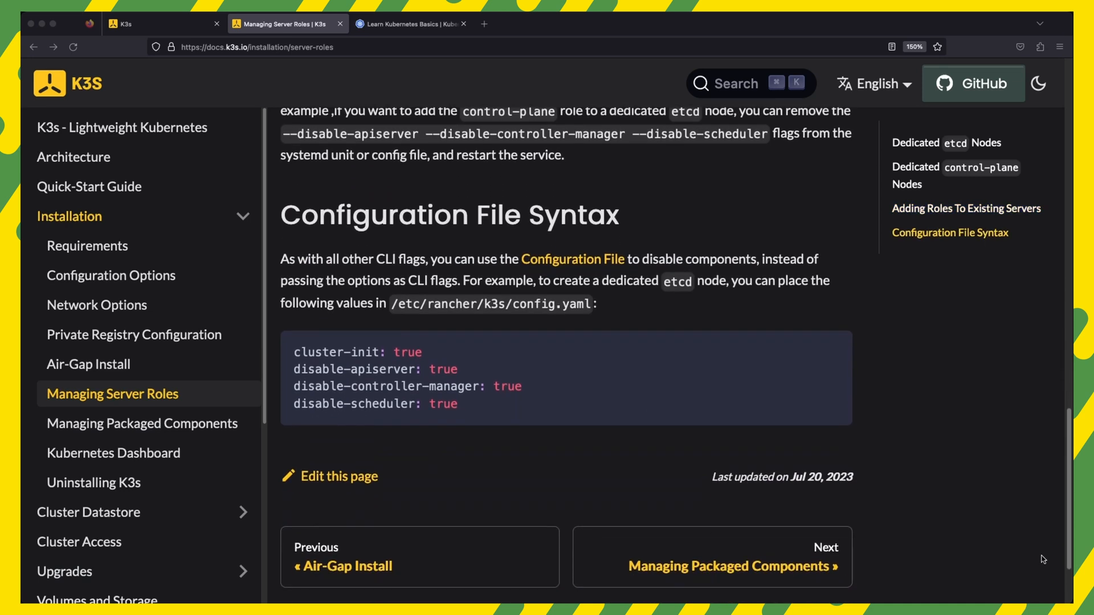
pyautogui.scroll(3)
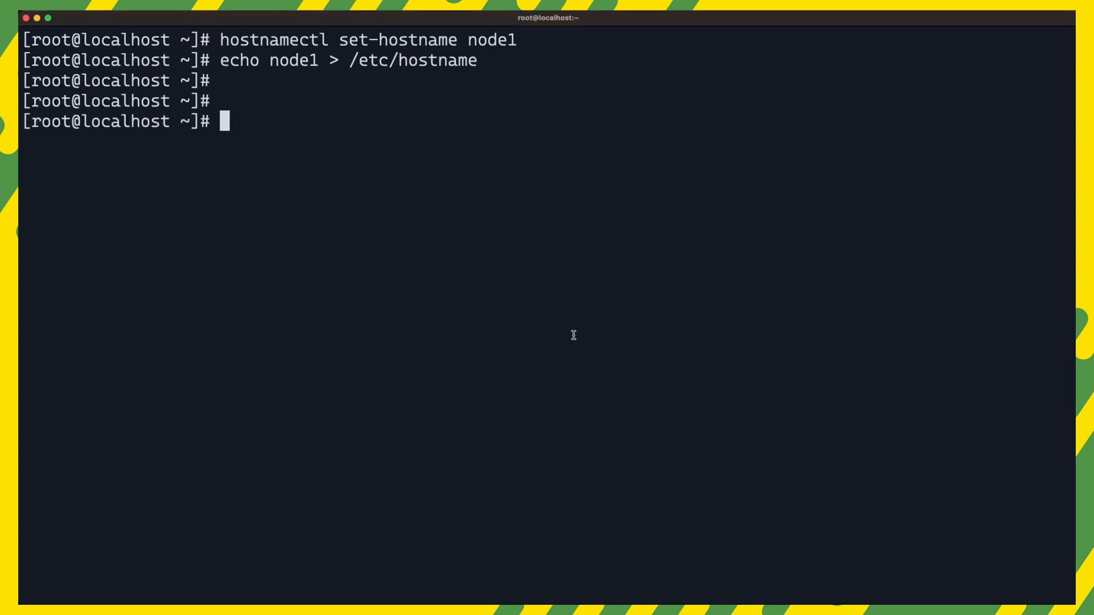
pyautogui.write('curl -sfL https://get.k3s.io | sh -')
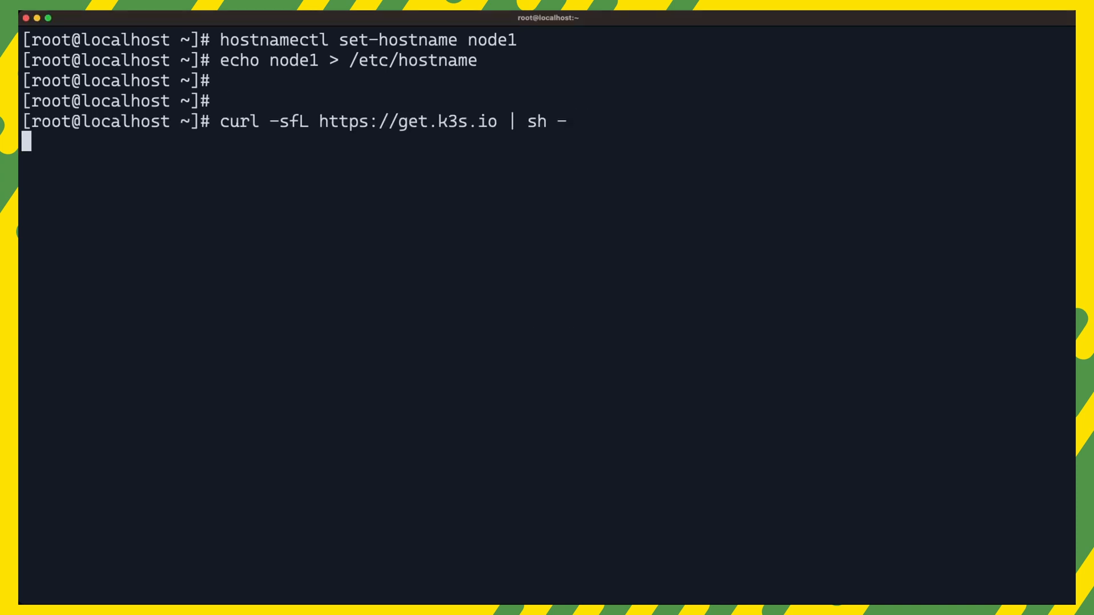
pyautogui.press('Enter')
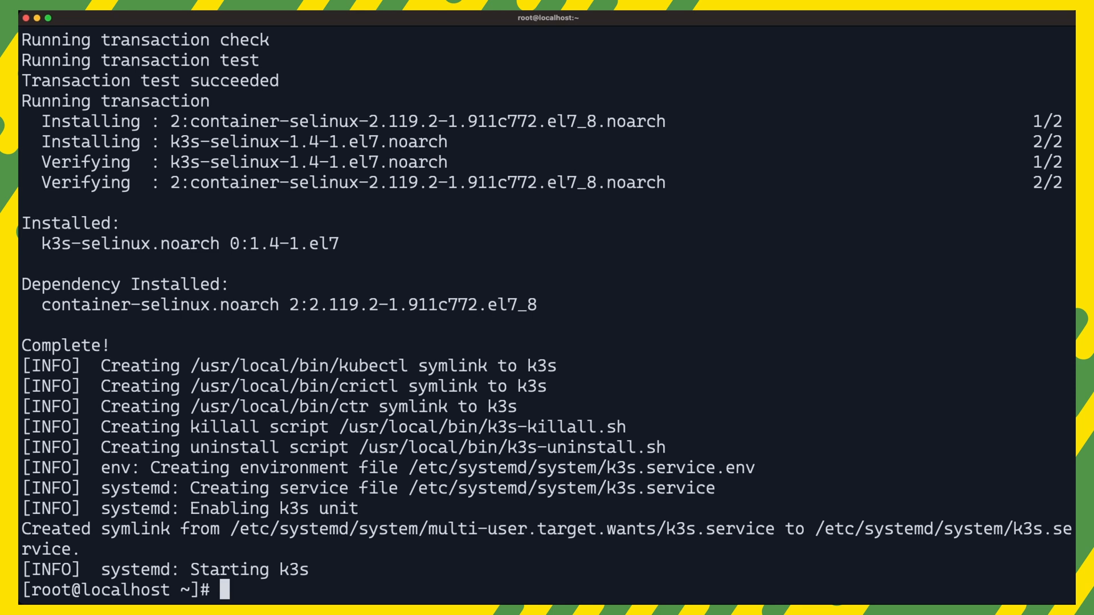
pyautogui.moveTo(264, 216)
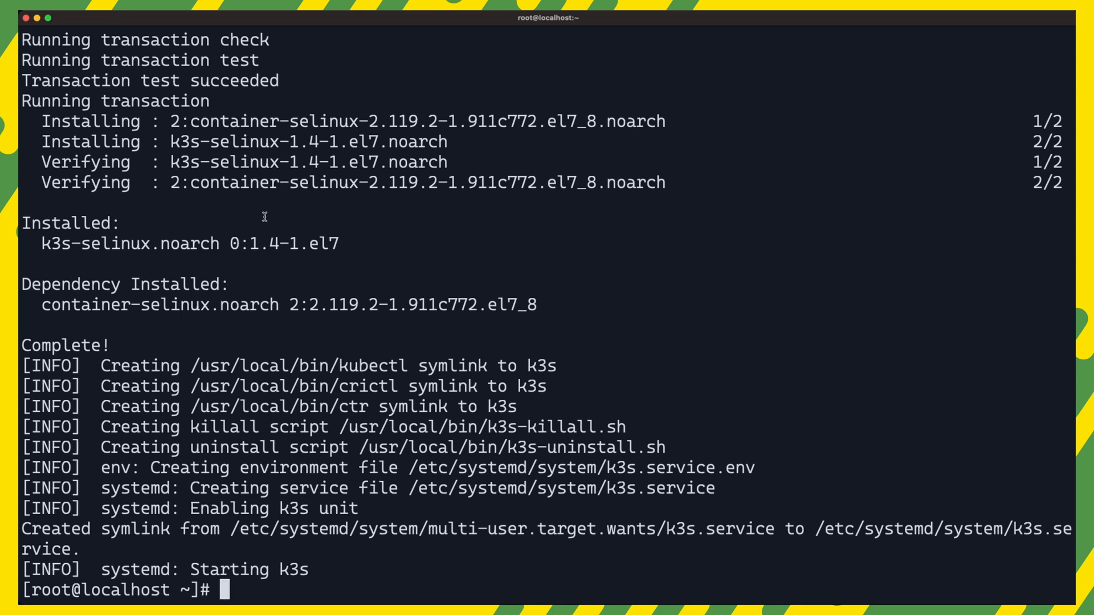
pyautogui.write('export PATH=/usr/local/bin:$PATH')
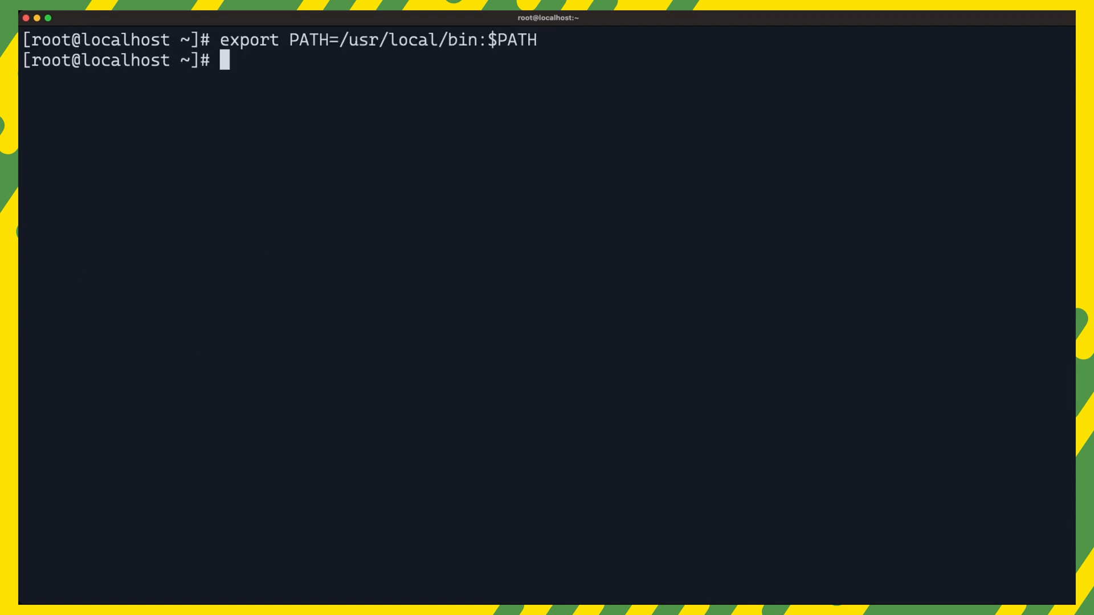
# List all pods with k3s kubectl get pods -A before starting the apply heredoc
pyautogui.write('k3s kubect')
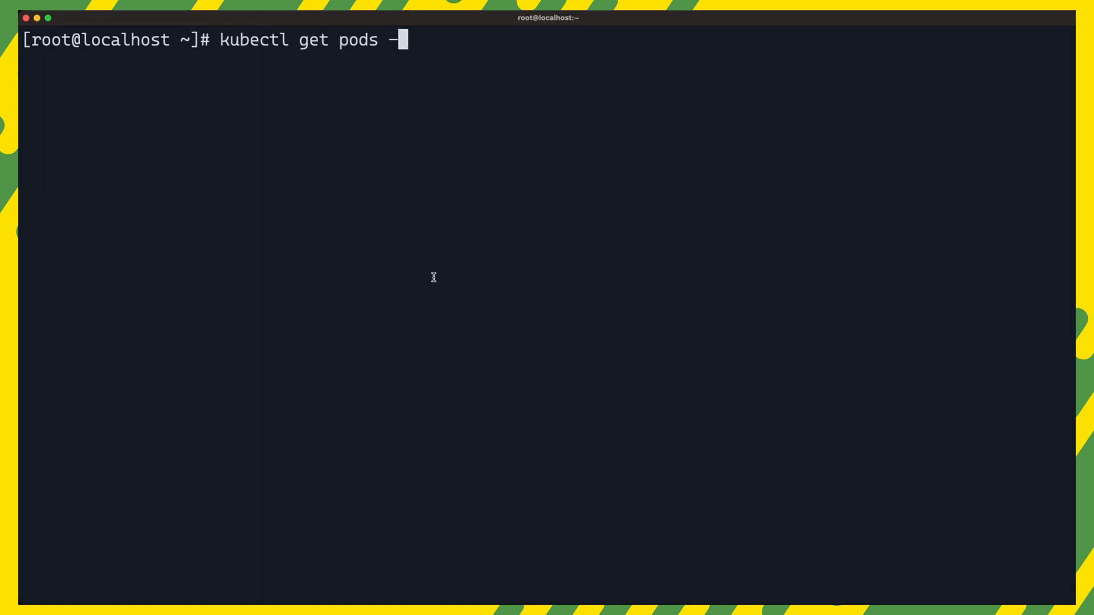
pyautogui.write('A')
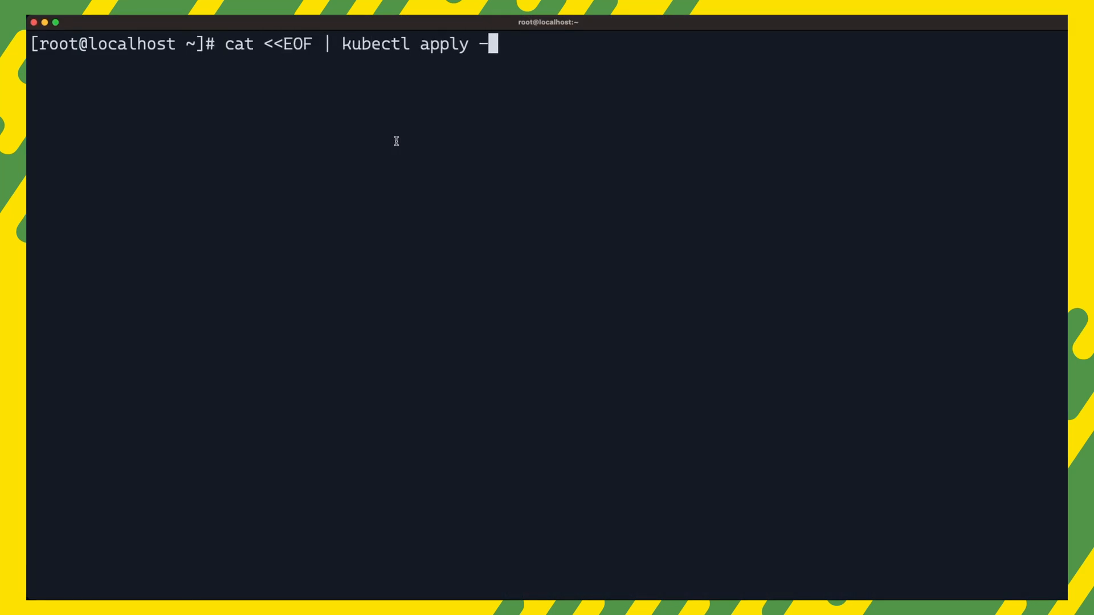
# Submit the web-app Deployment and LoadBalancer Service manifest and run kubectl get pods,svc
pyautogui.press('Enter')
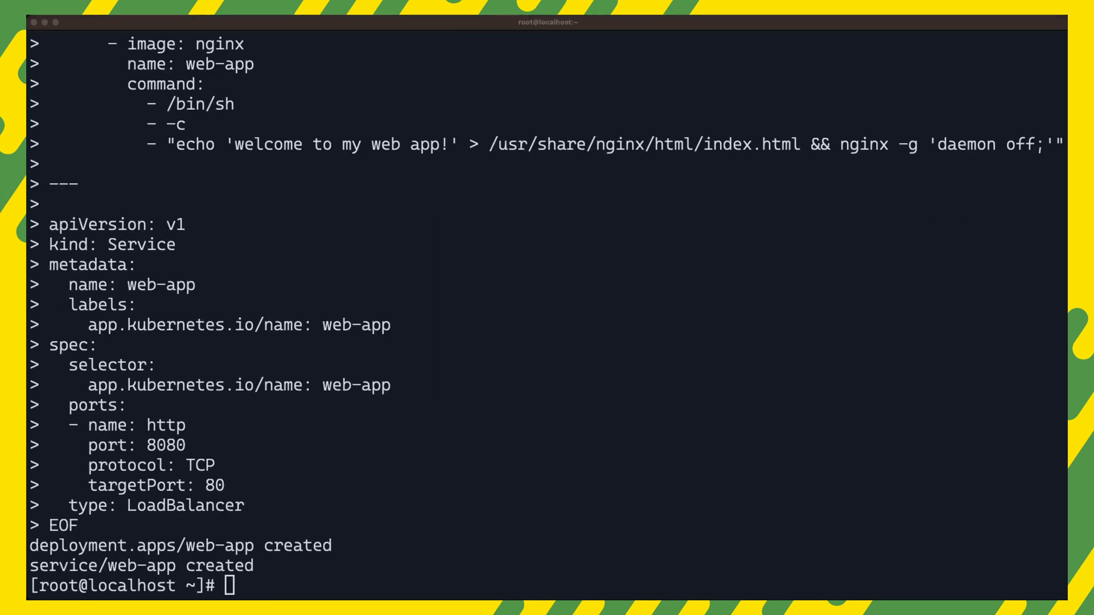
pyautogui.write('kubectl get pods,svc')
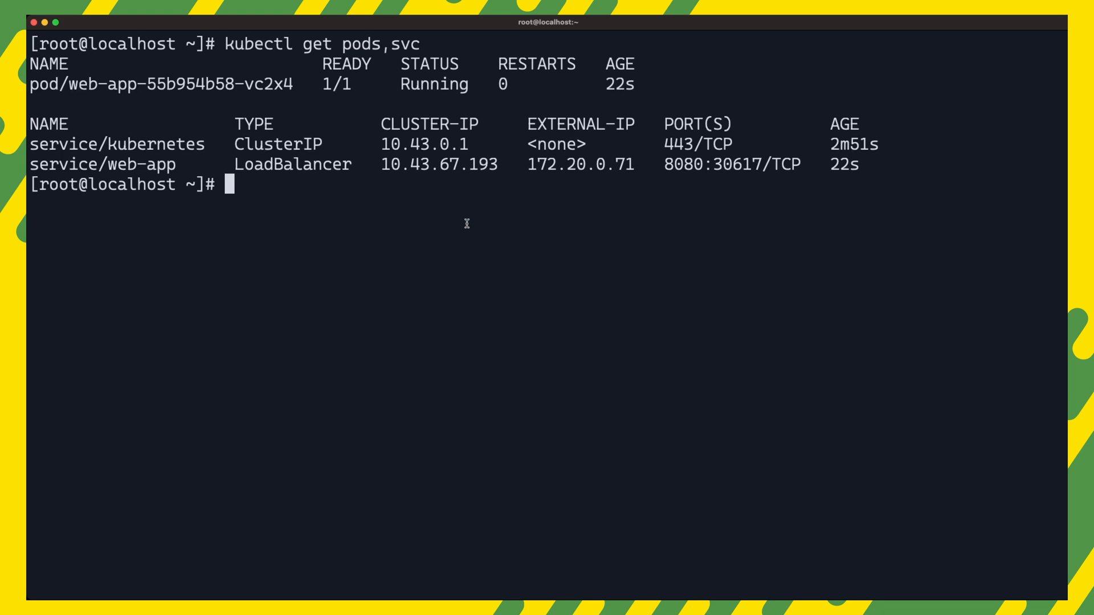
# Curl web-app at 172.20.0.71:8080 and list the kube-system pods with kubectl
pyautogui.write('curl 172.20.0.71:808')
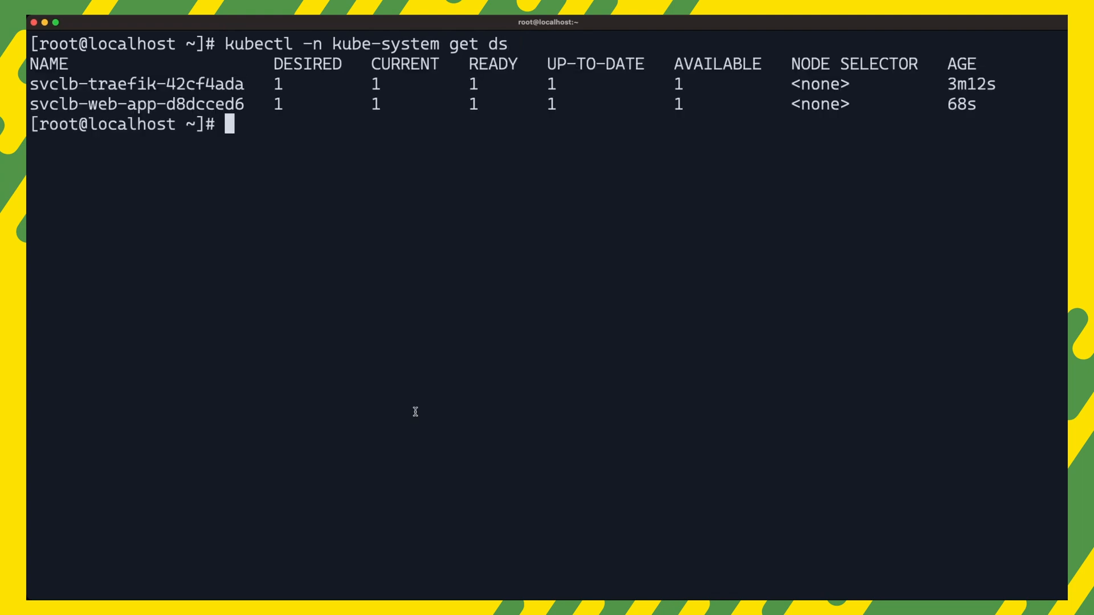
pyautogui.write('kubectl -n kube-system get pods')
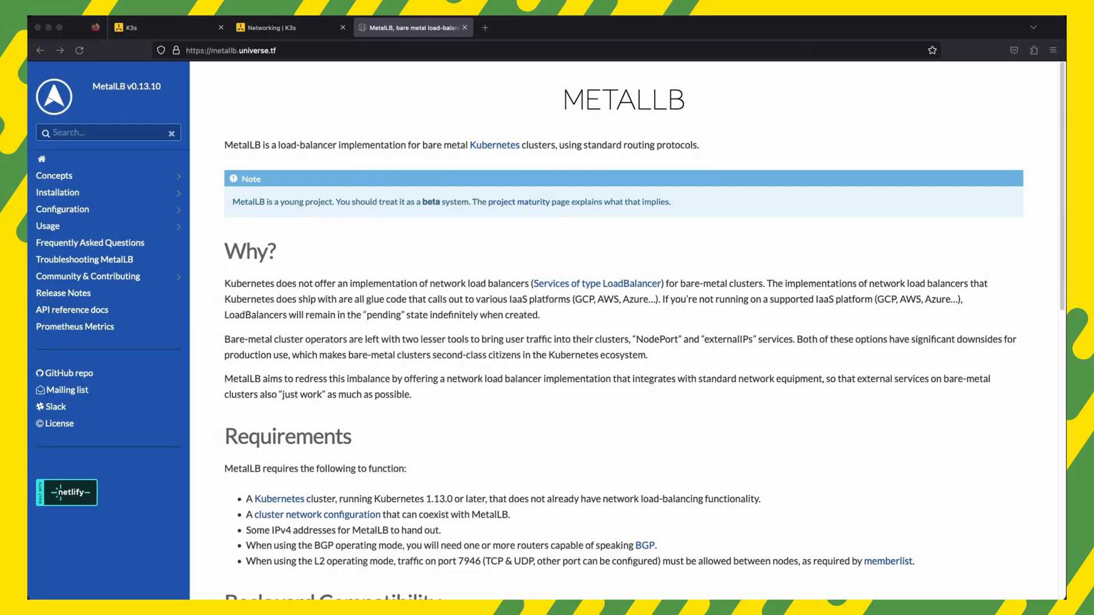
# Browse the Configuration Options page's install-script server and agent registration examples
pyautogui.click(286, 26)
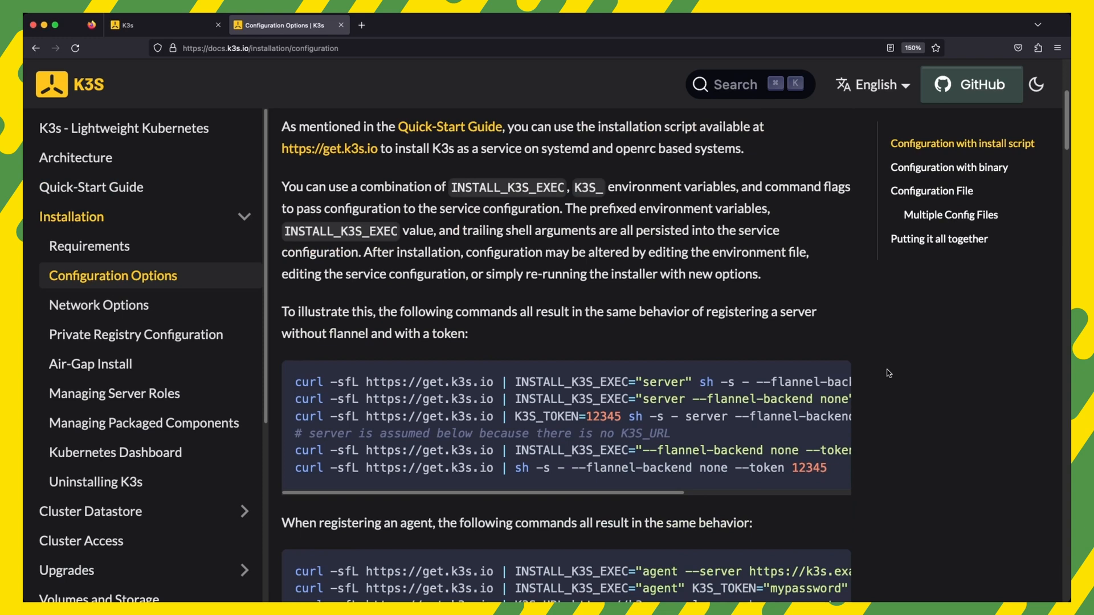
pyautogui.scroll(-3)
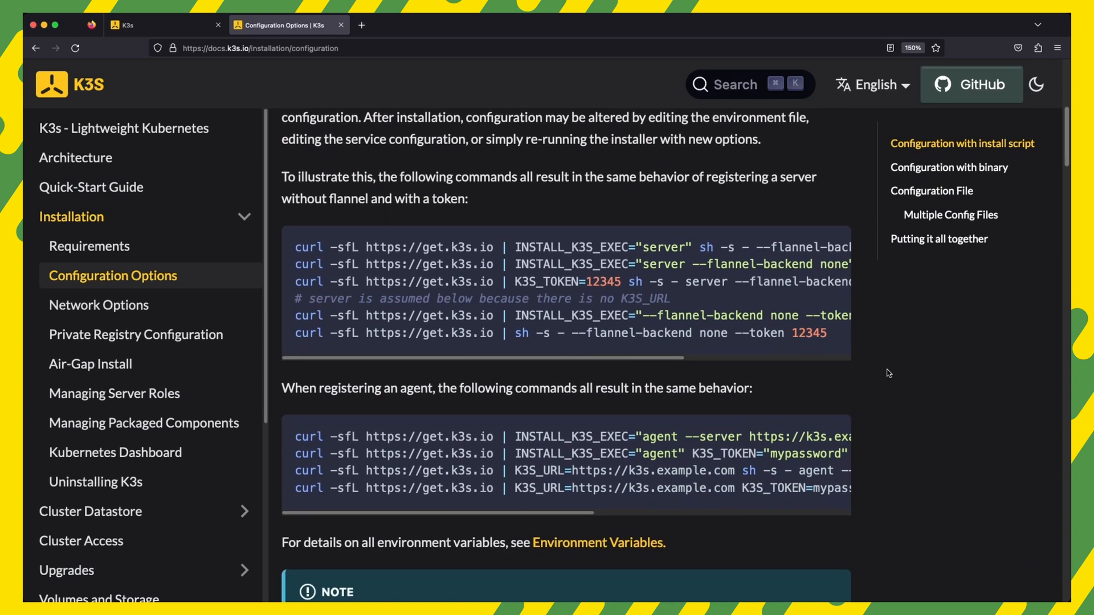
pyautogui.scroll(-3)
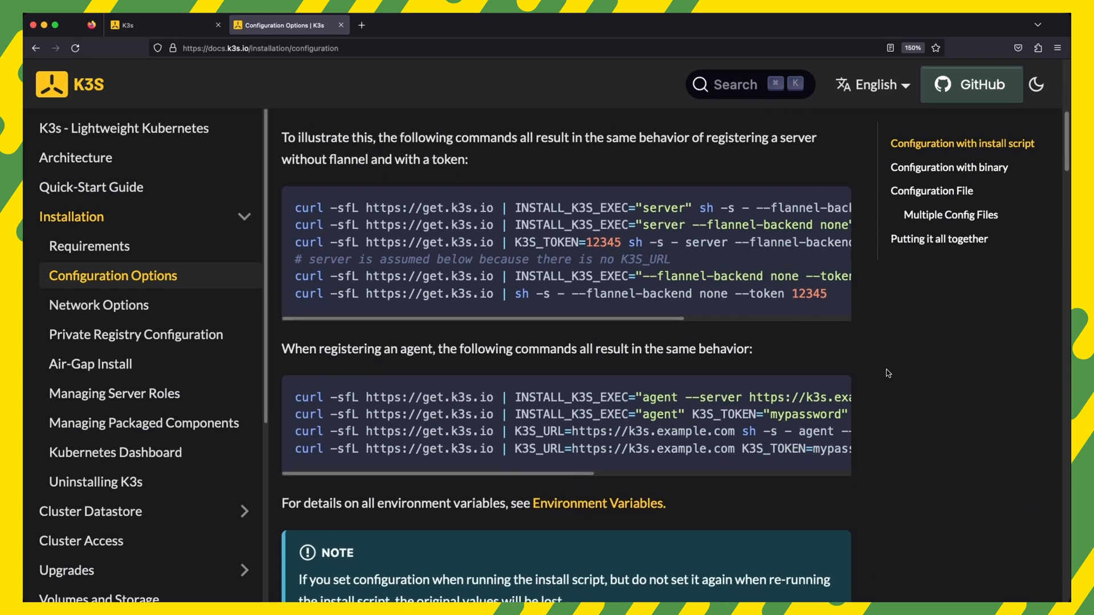
pyautogui.hscroll(3)
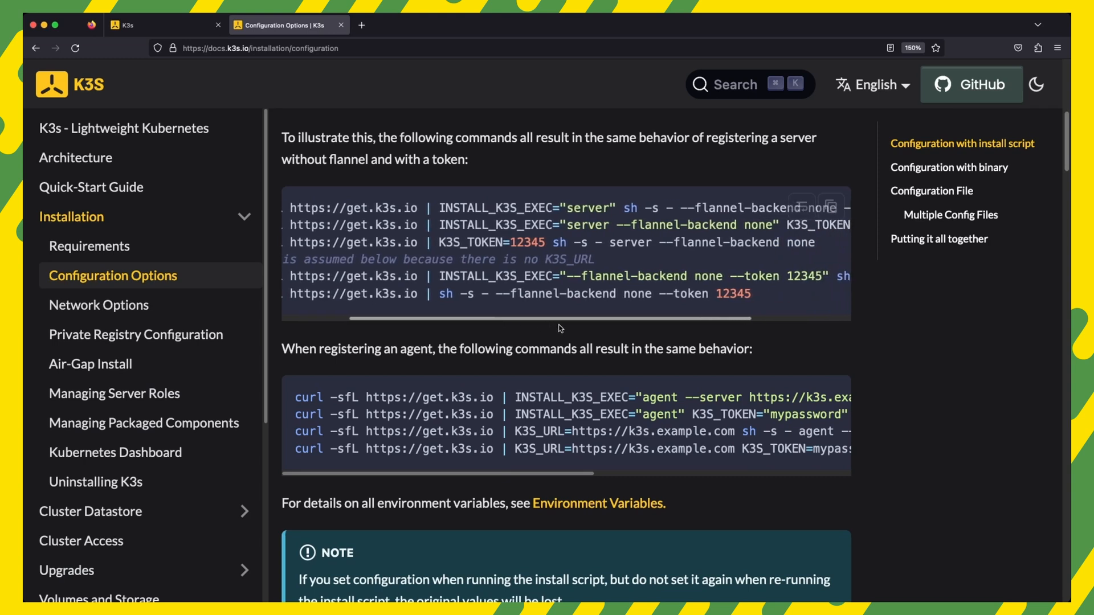
pyautogui.hscroll(3)
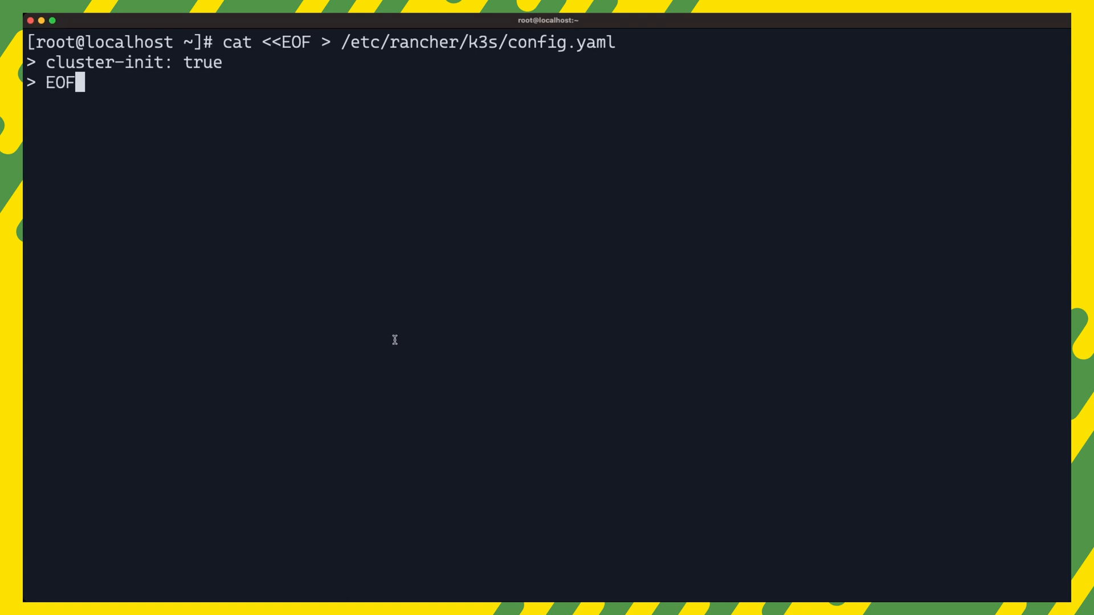
# Restart K3s with systemctl after writing cluster-init: true, then edit /etc/rancher/k3s/config.yaml in vi
pyautogui.write('systemctl restart k3s')
pyautogui.write('kubectl get nodes')
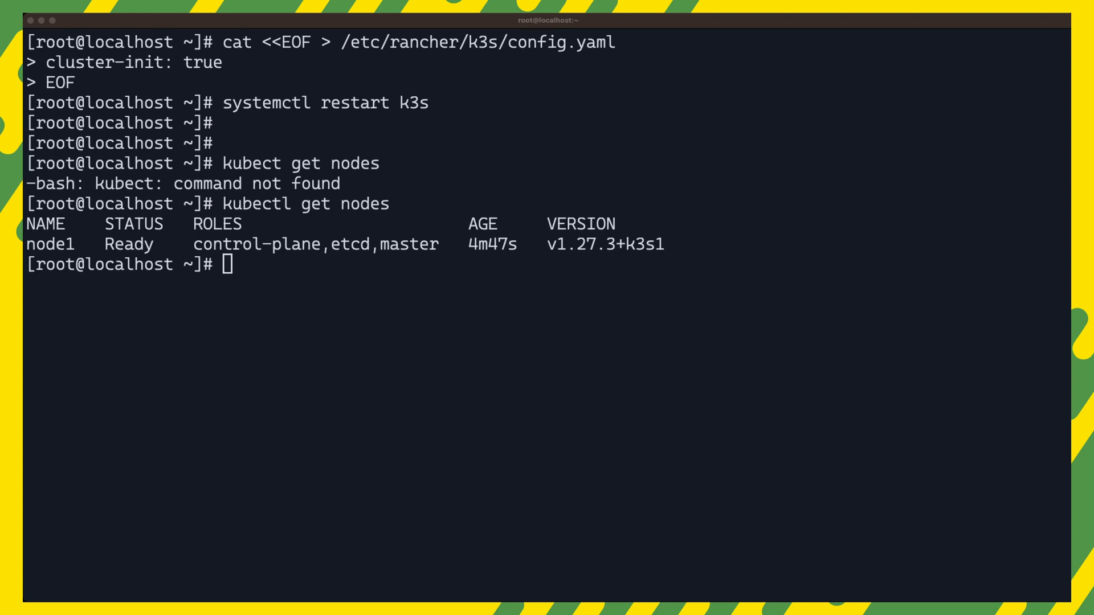
pyautogui.write('vi /etc/ran')
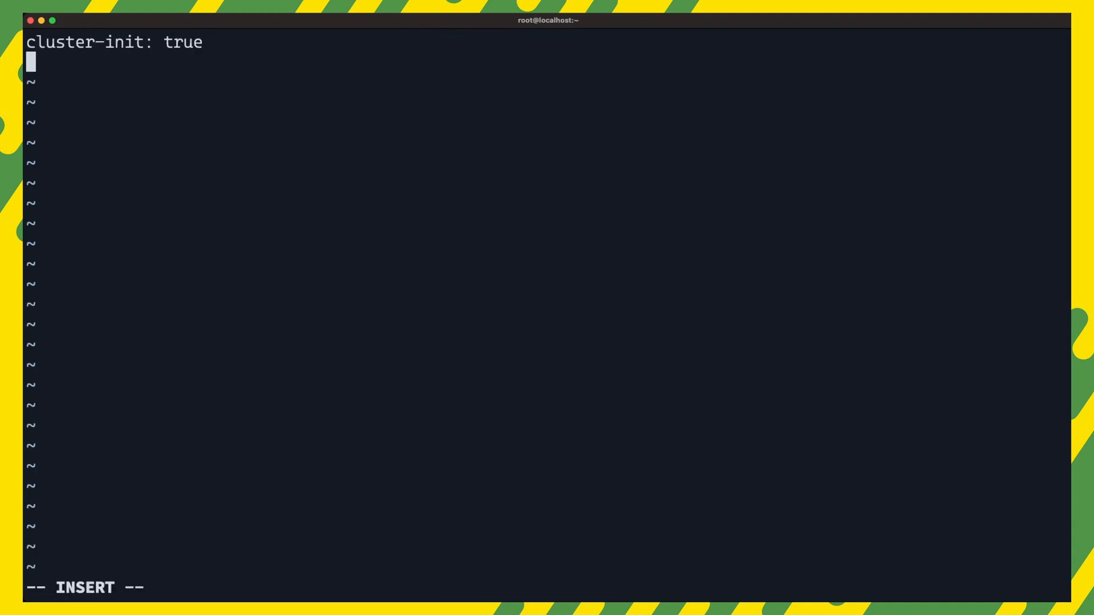
# Add disable: servicelb to config.yaml and run systemctl restart k3s
pyautogui.write('disable: servicelb')
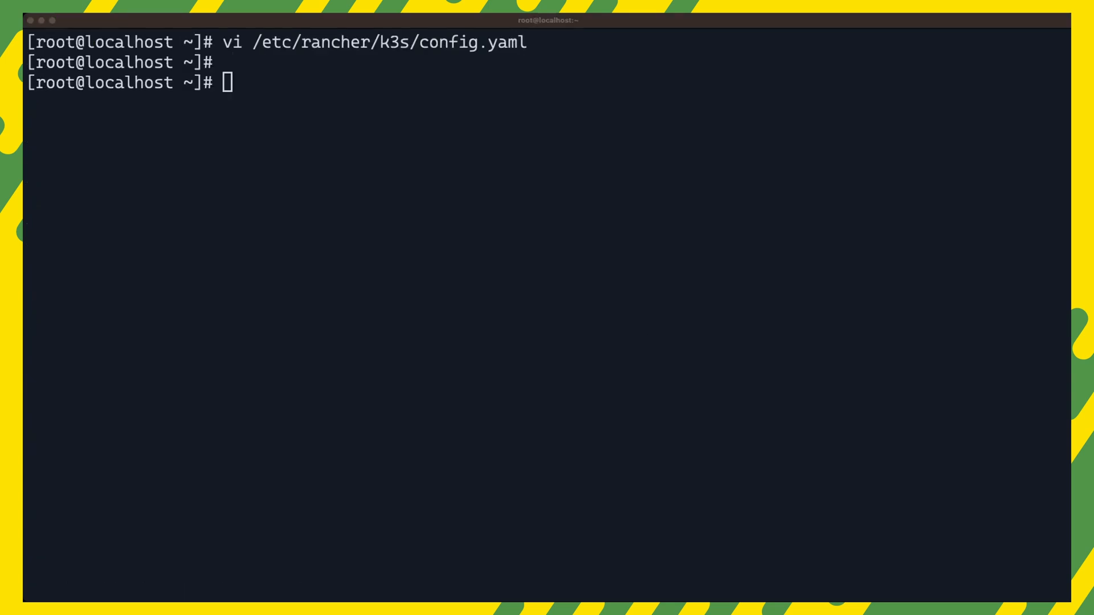
pyautogui.write('systemctl restart k3s')
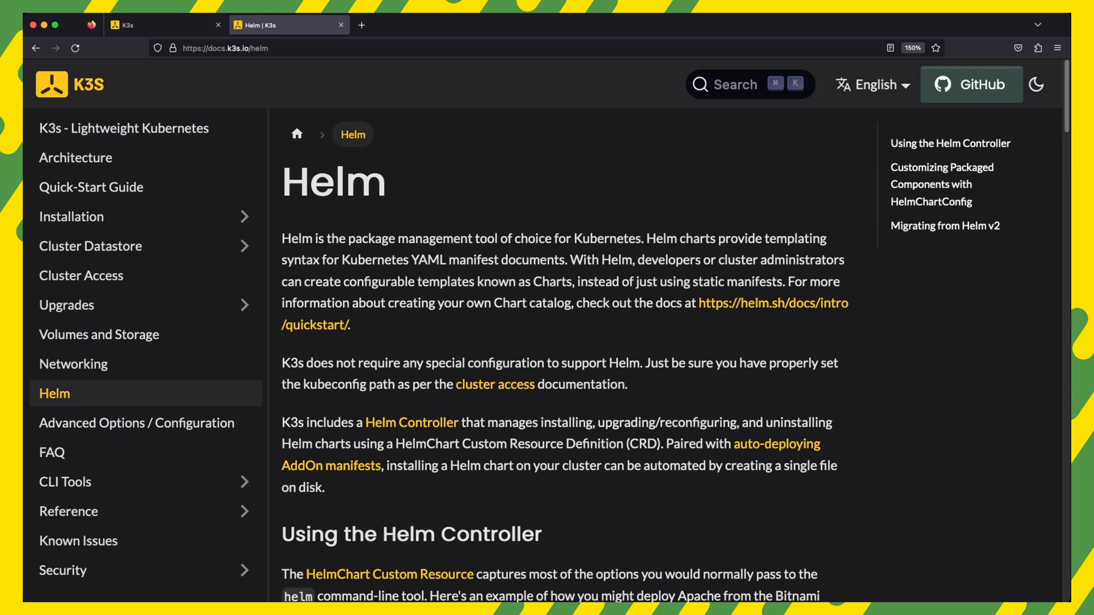
# Scroll through the K3s Helm page down to the HelmChart Apache example
pyautogui.scroll(-3)
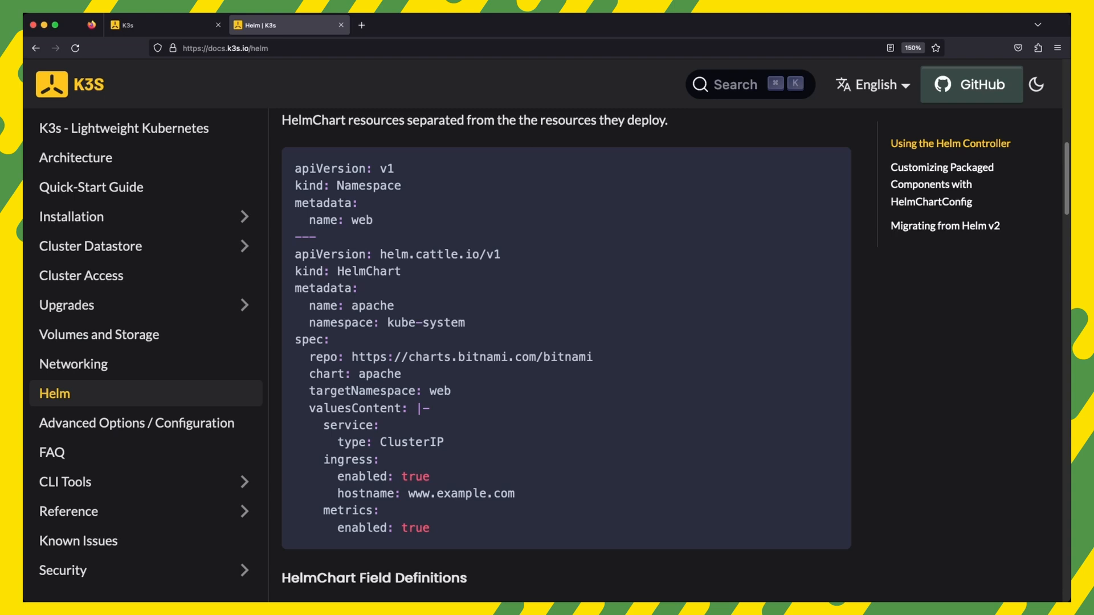
pyautogui.moveTo(603, 289)
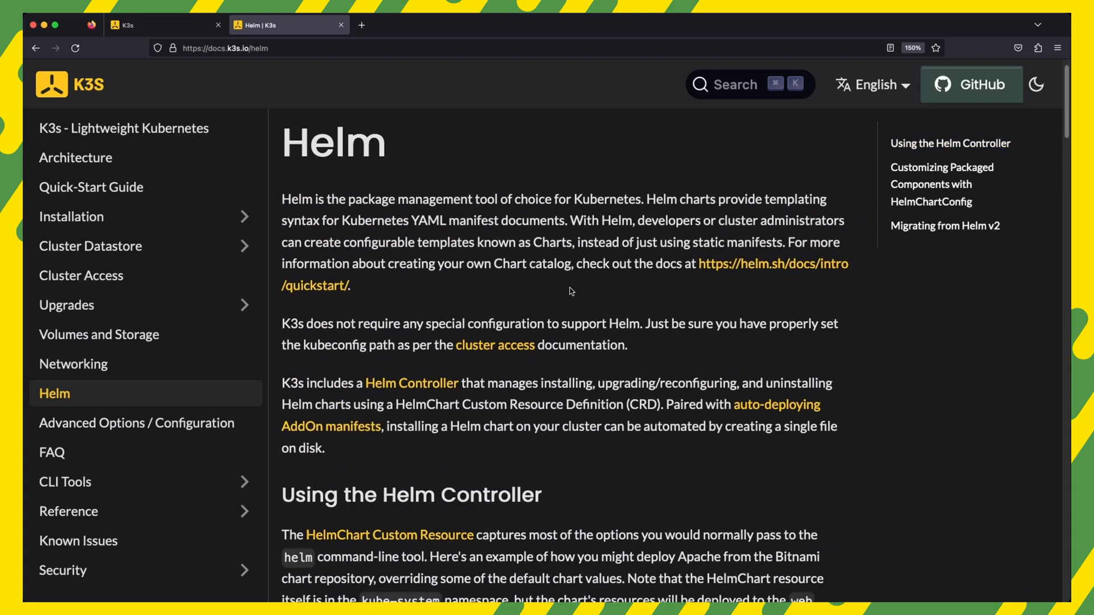
pyautogui.scroll(-3)
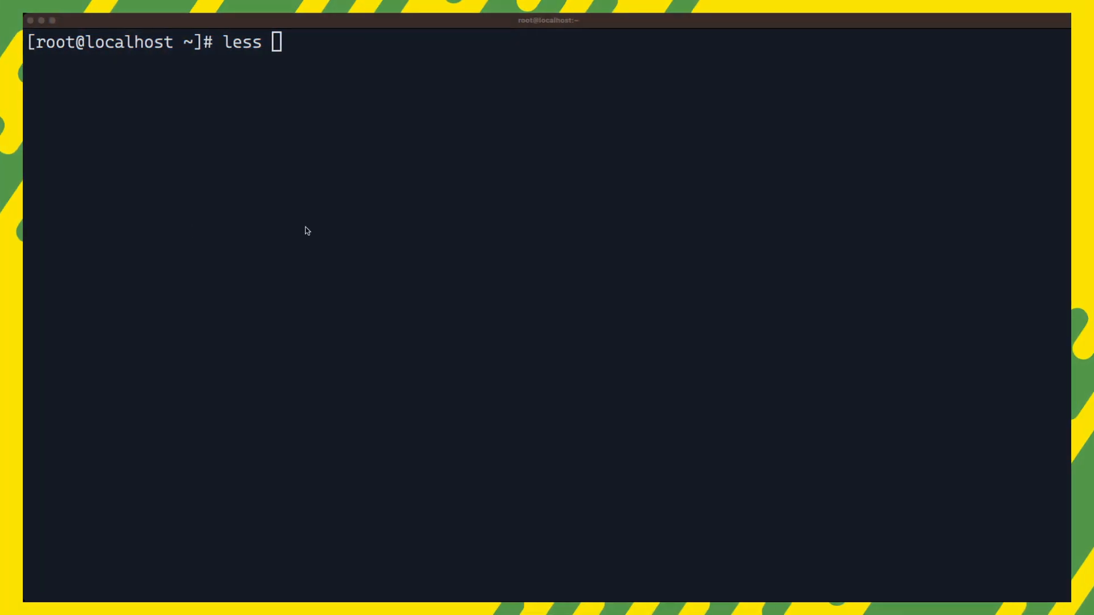
# View metallb.yaml in less: HelmChart, address pool 172.20.0.181–185 and L2 advertisement
pyautogui.write('/var/lib/rancher/k3s/server/manifests/metallb.yaml')
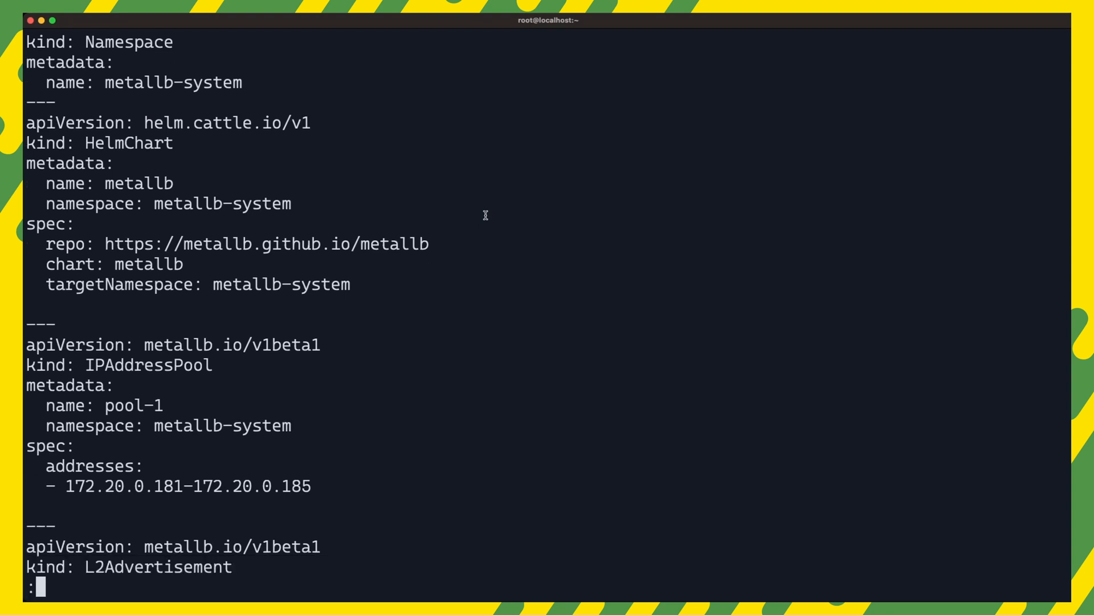
pyautogui.scroll(-3)
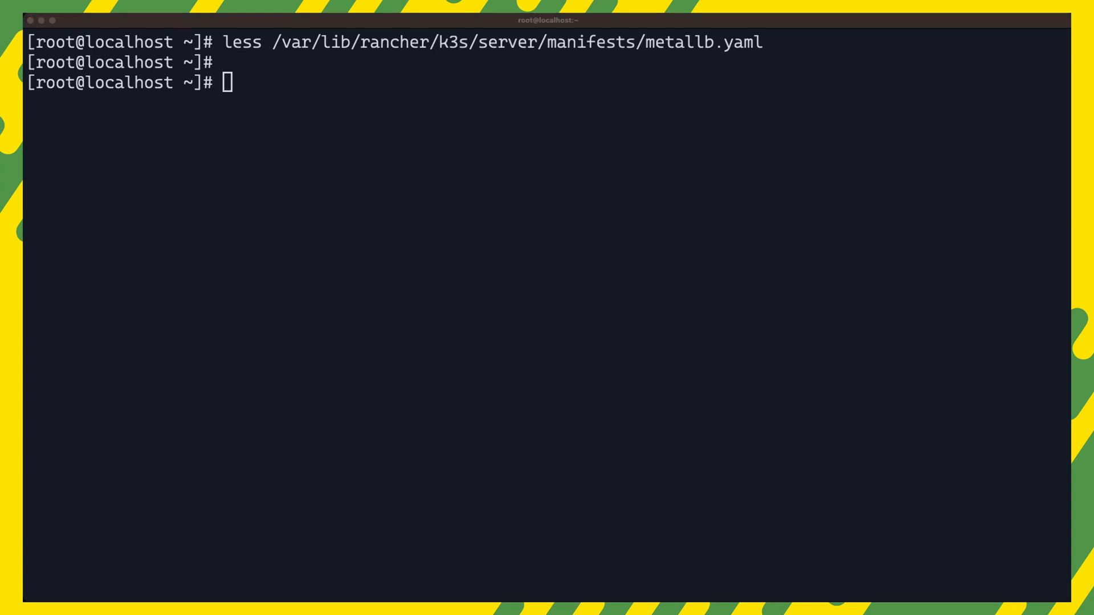
# List the metallb-system pods, then delete the existing web-app service
pyautogui.write('kubectl -n metallb-system get pods')
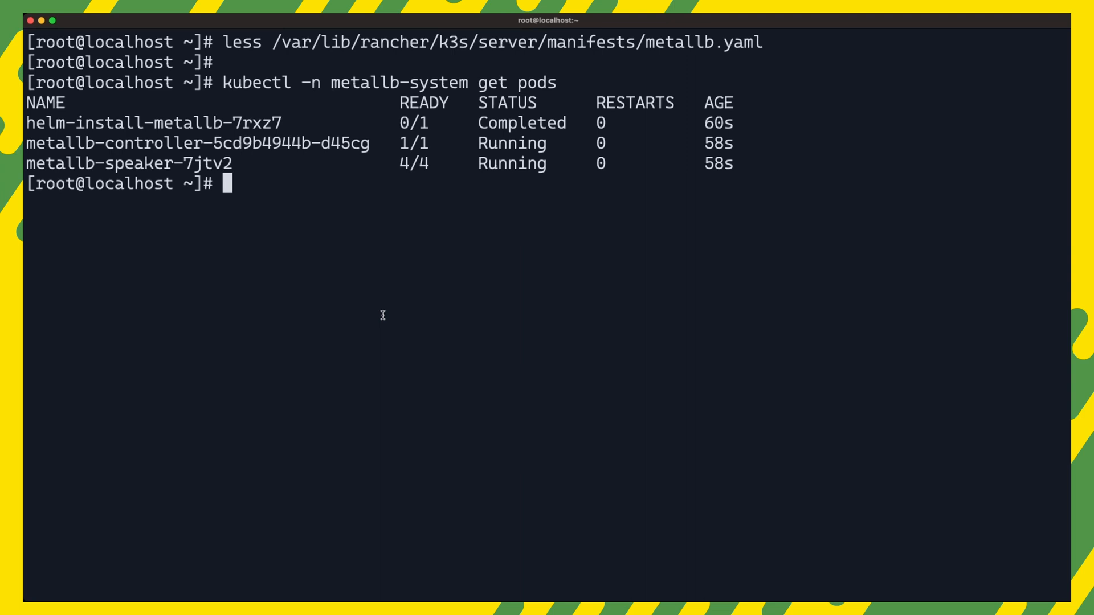
pyautogui.write('kubectl delete svc web-app')
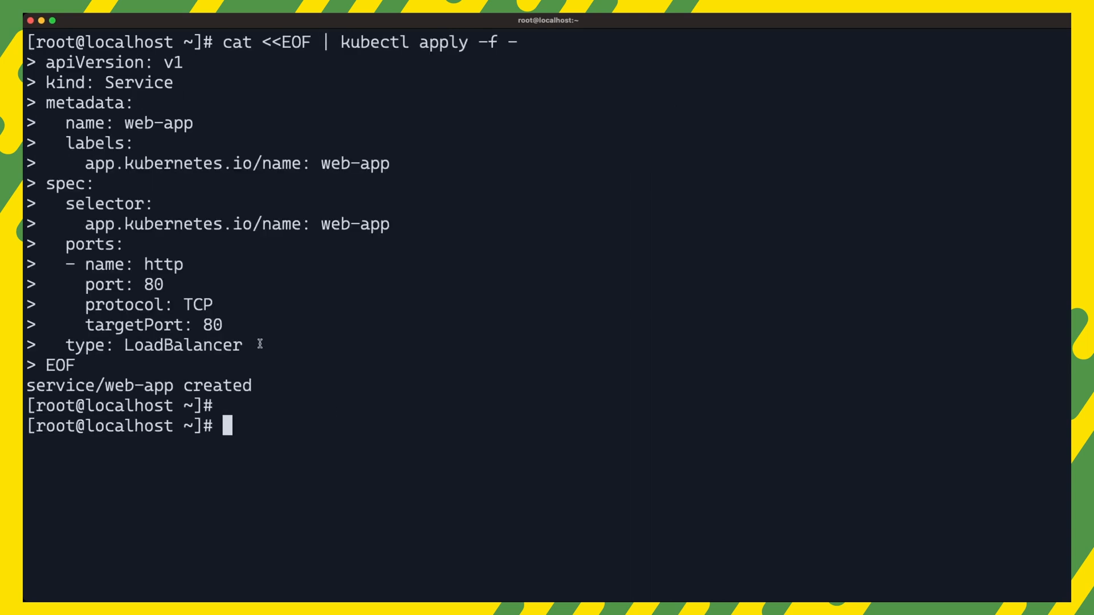
# List services to see web-app's external IP 172.20.0.182 and curl that address
pyautogui.write('kubectl get svc')
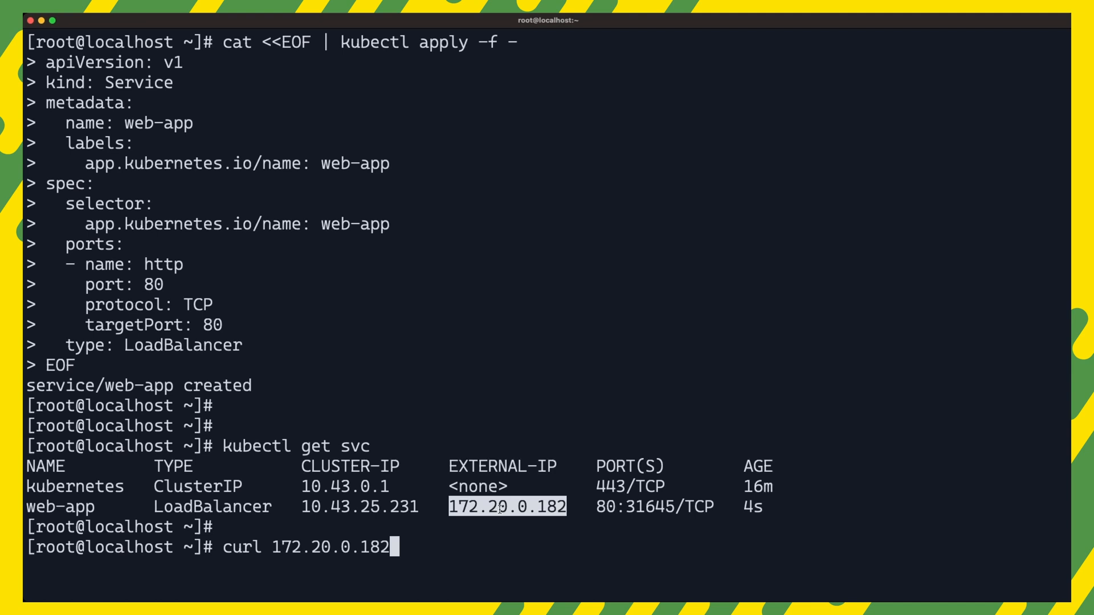
pyautogui.press('Return')
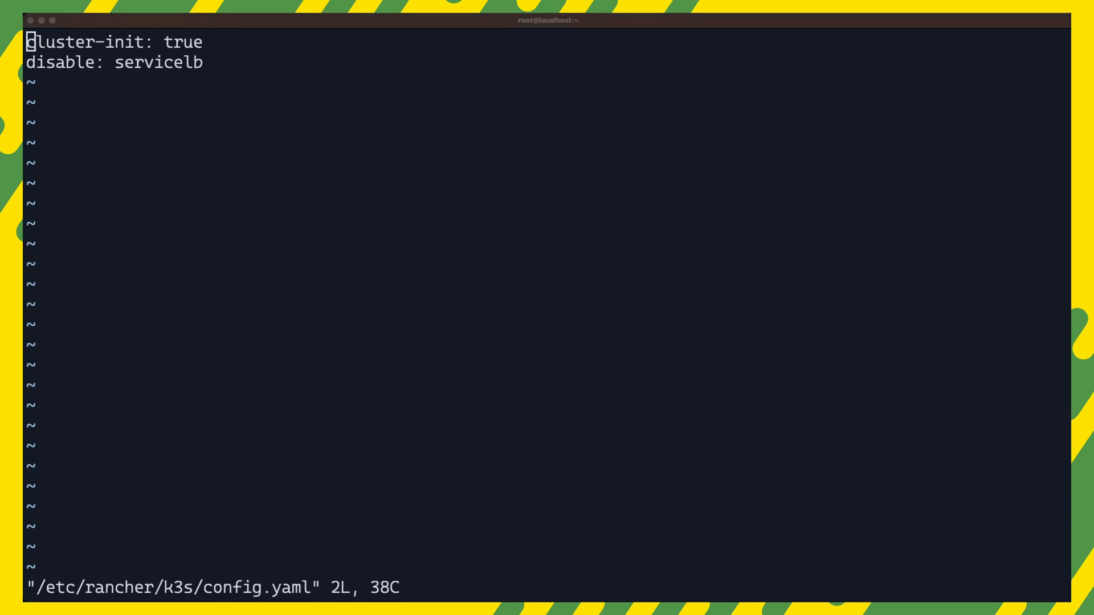
# Add 'disable: traefik' to config.yaml and start nginx-ingress.yaml in the server manifests directory
pyautogui.write('disable: traefik')
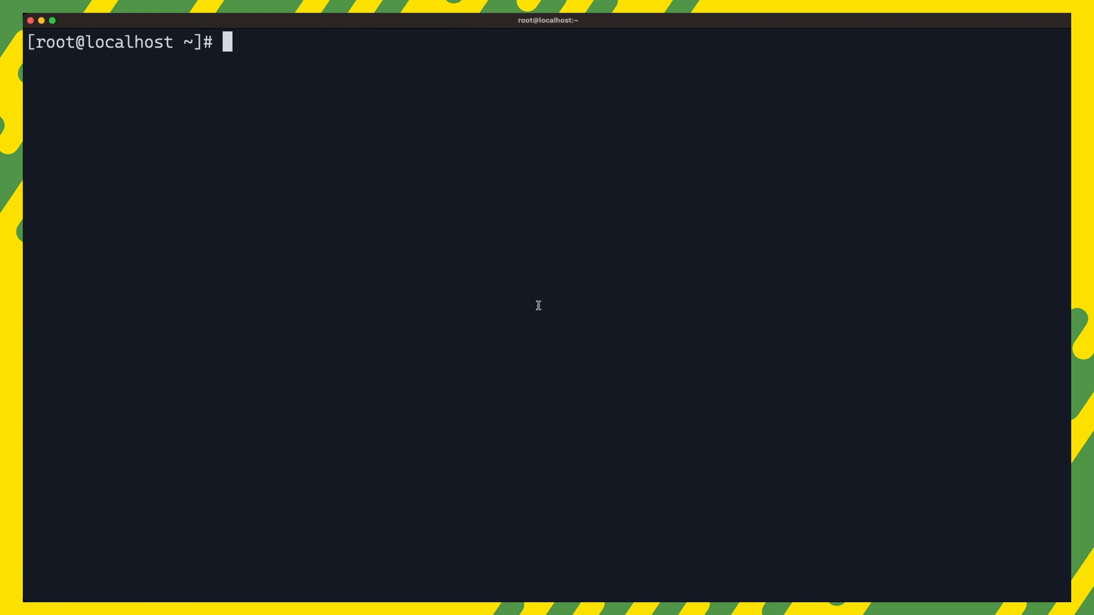
pyautogui.write('vi /var/lib/rancher/k3s/server/manifests/nginx-ingress.yaml')
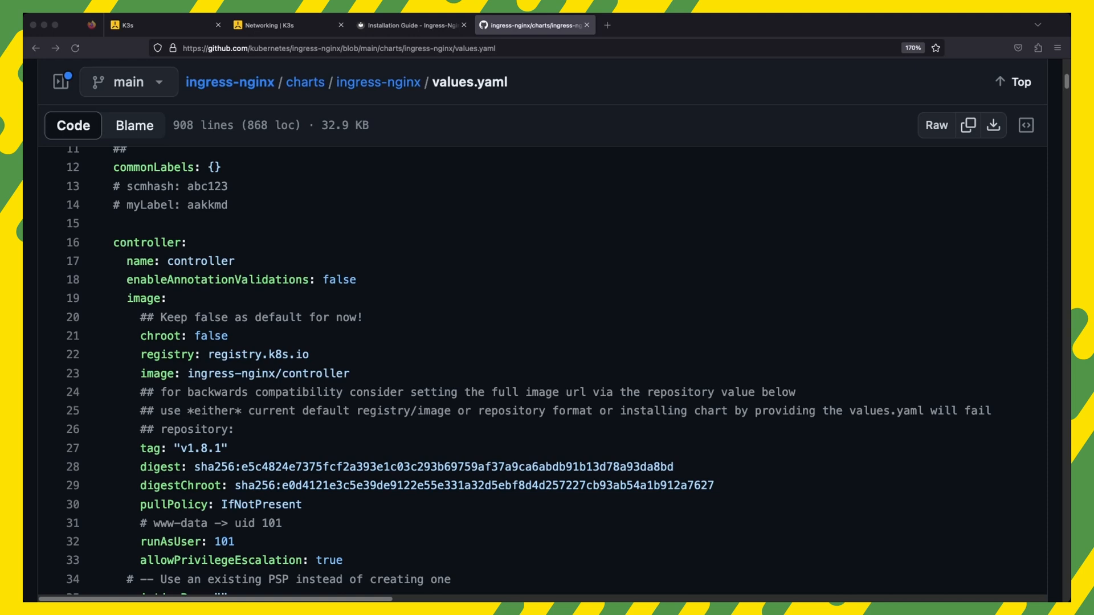
pyautogui.moveTo(1053, 589)
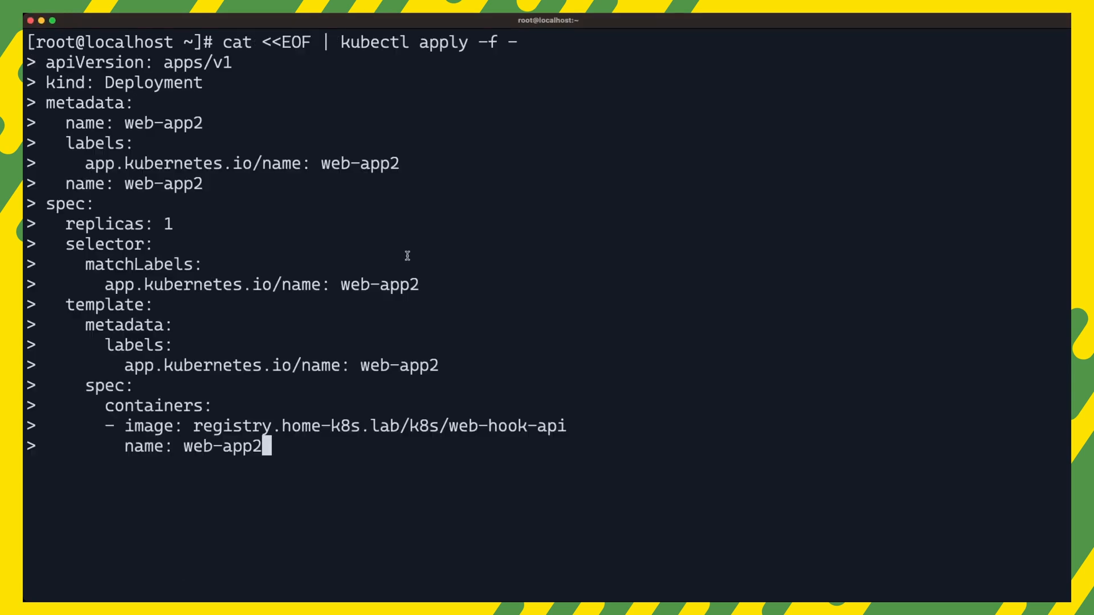
# Close the web-app2 heredoc with EOF and describe pod web-app2-79cbb8c64b-zdk8x
pyautogui.write('E')
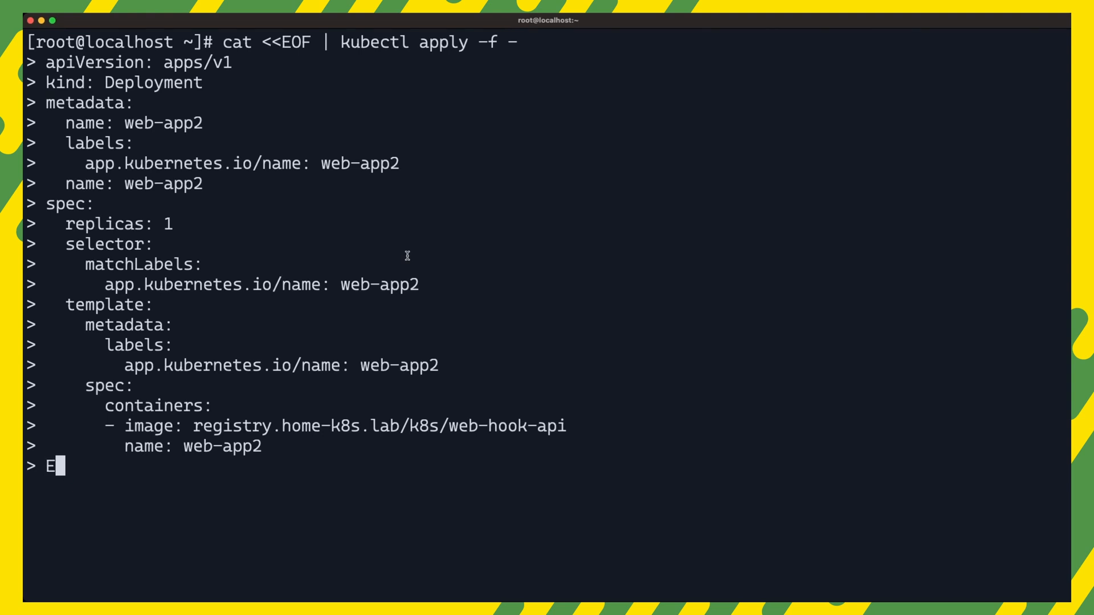
pyautogui.write('OF')
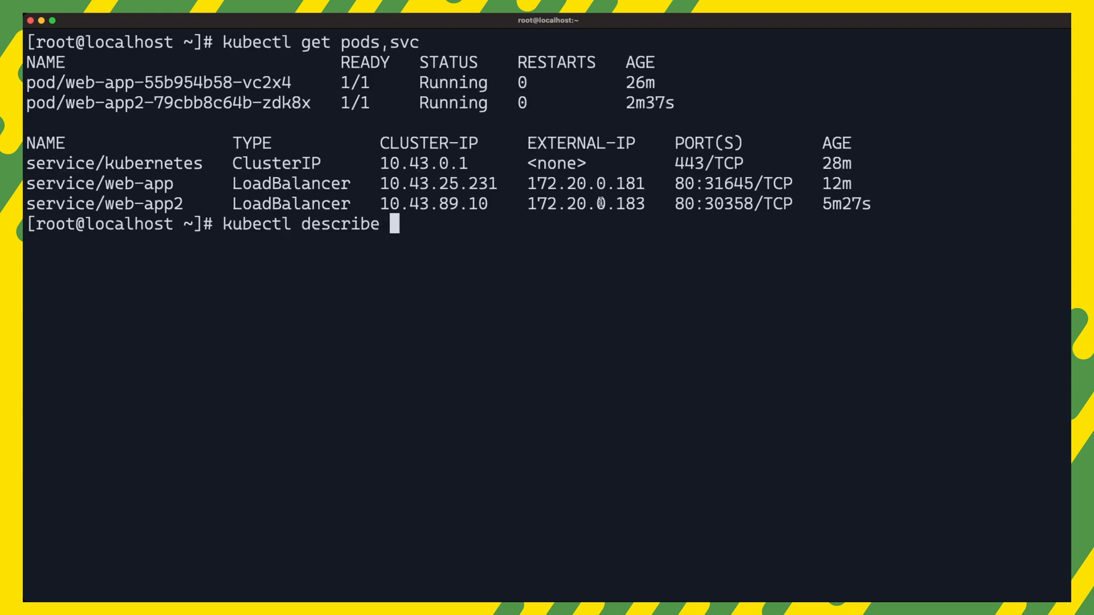
pyautogui.write('pod')
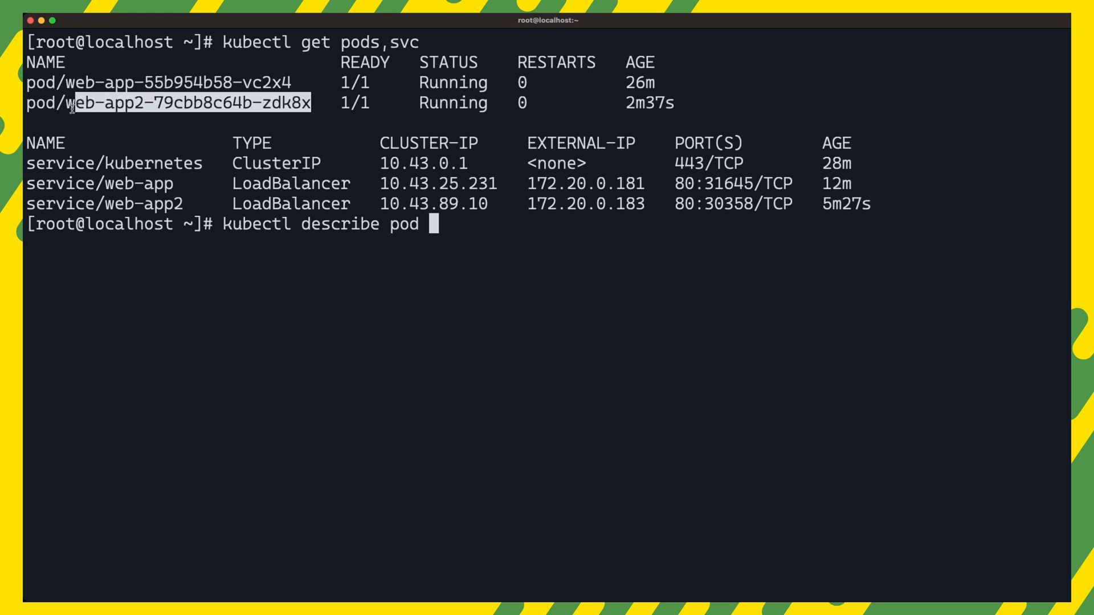
pyautogui.write('web-app2-79cbb8c64b-zdk8x')
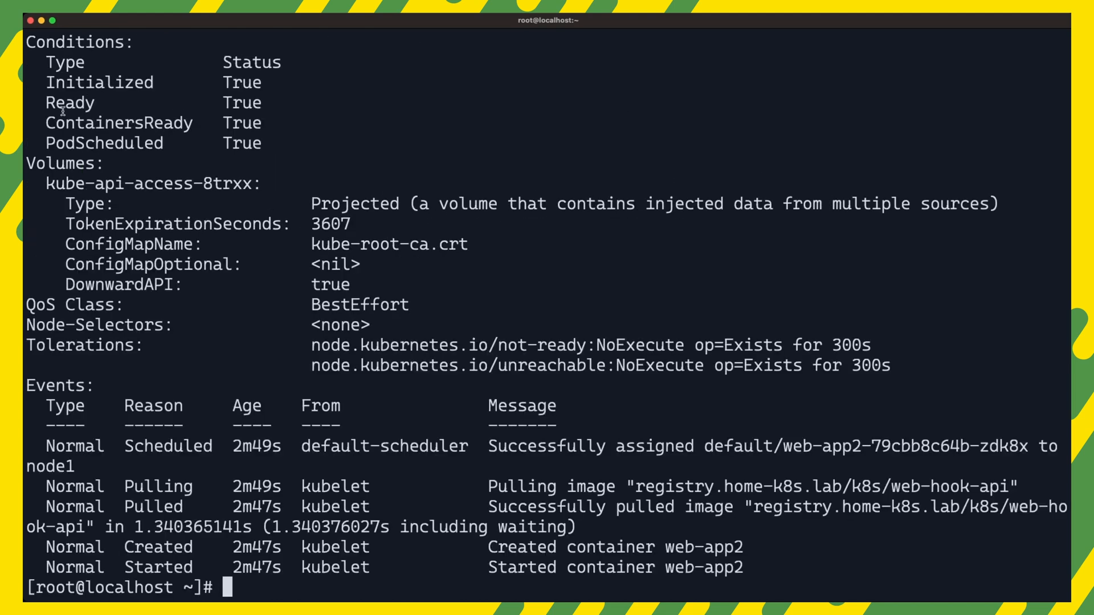
pyautogui.click(409, 24)
pyautogui.write('systemctl restart k3s')
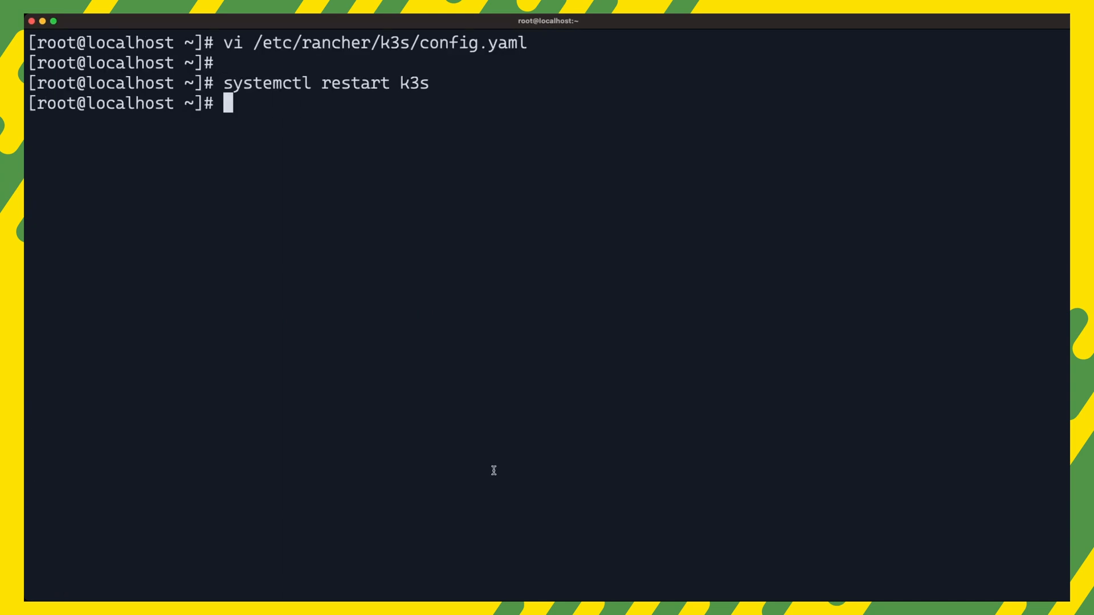
# Edit the local-path-config configmap in the kube-system namespace
pyautogui.write('kubectl -n kube-system edit configmap local-path-config')
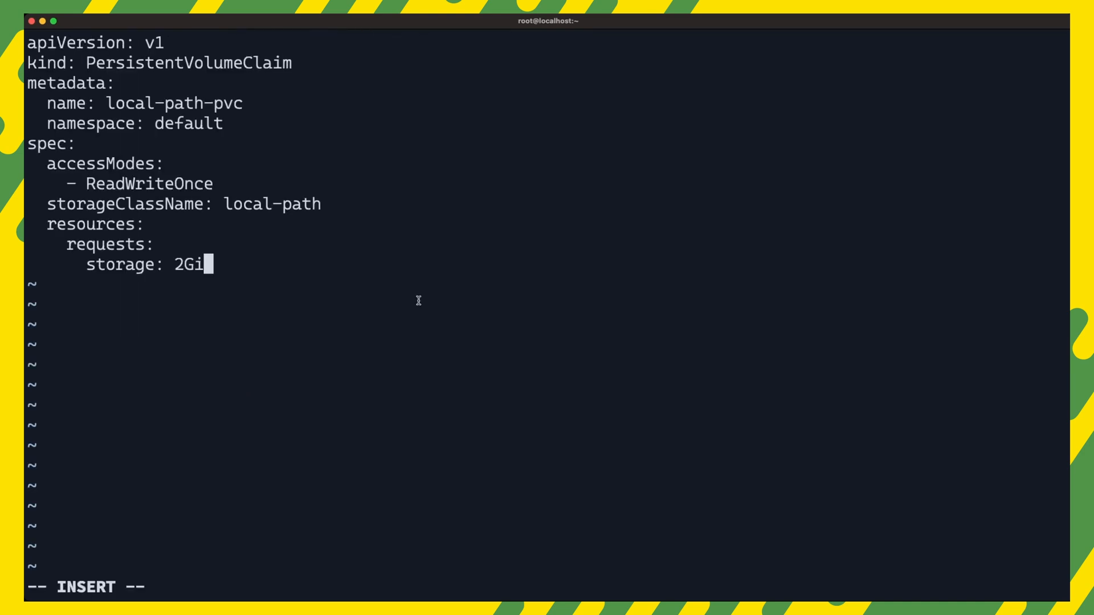
# End the local-path-pvc manifest and add a '---' separator for the next document
pyautogui.press('Enter')
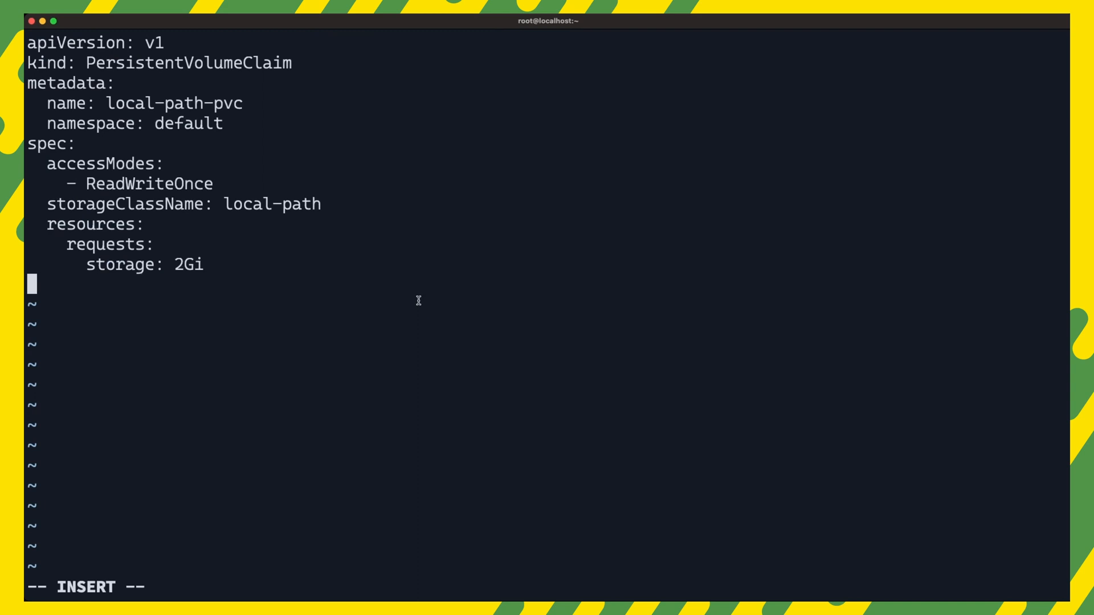
pyautogui.write('---')
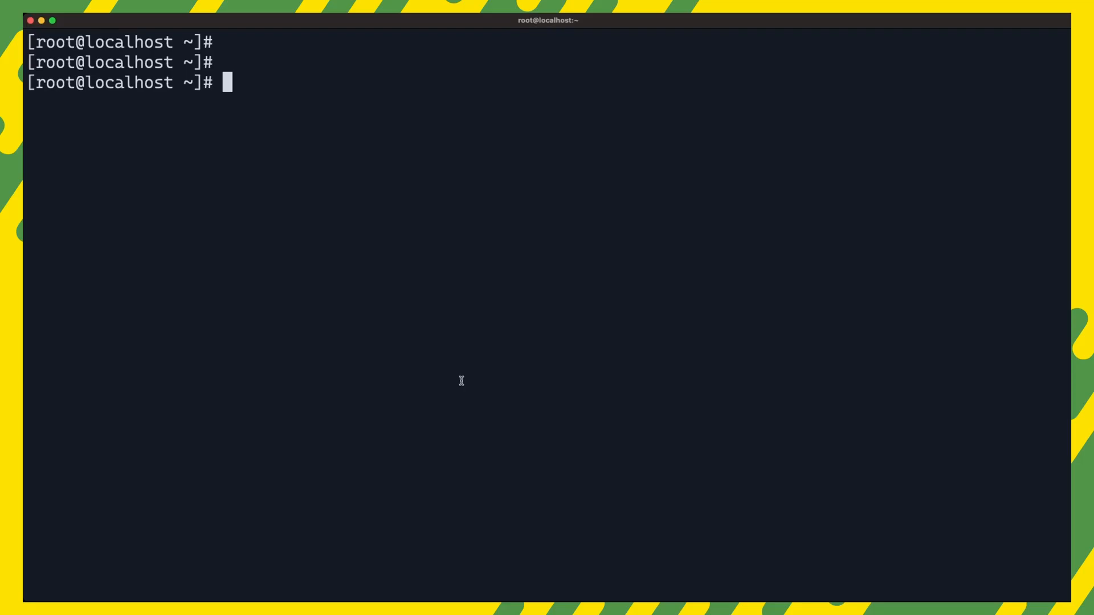
# Show the server token, then create /etc/rancher/k3s/config.yaml with 'disable: servicelb'
pyautogui.write('cat /var/lib/rancher/k3s/server/token')
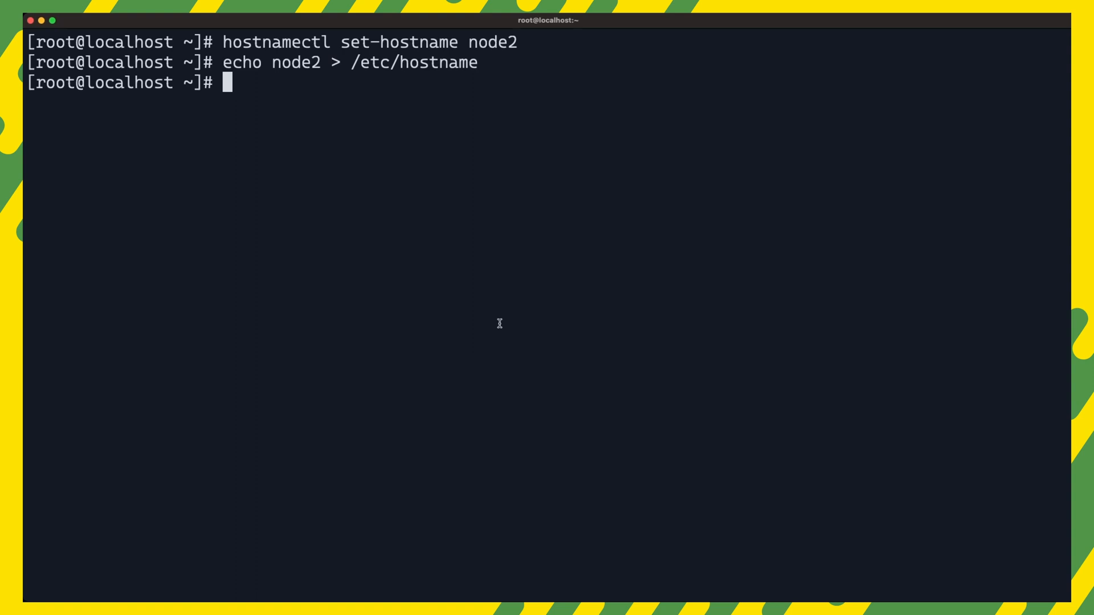
pyautogui.moveTo(107, 352)
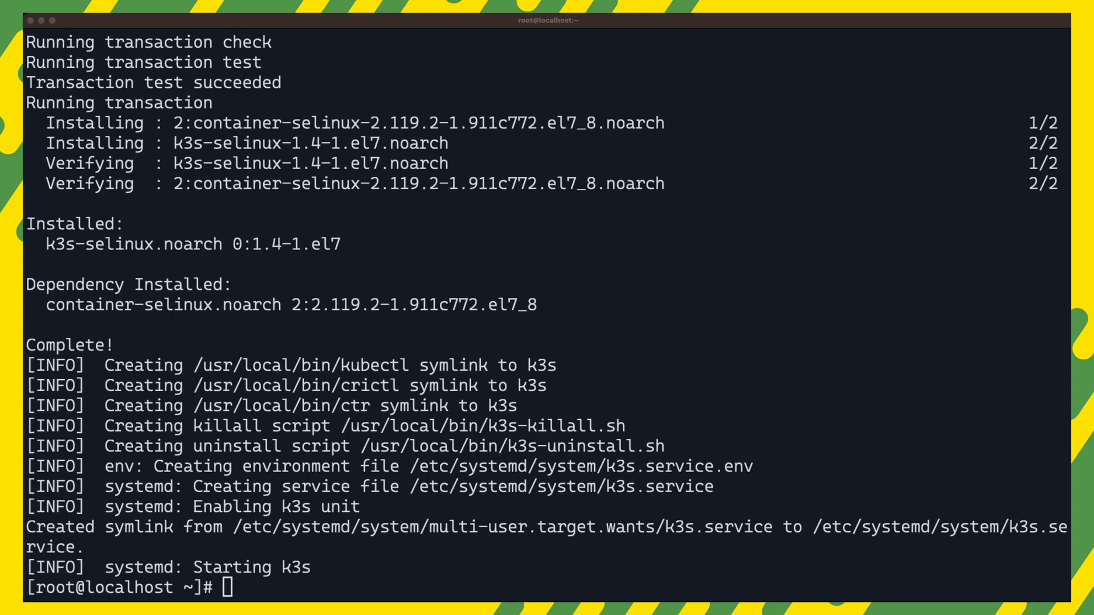
pyautogui.write('vim /etc/rancher/k3s/config.yaml')
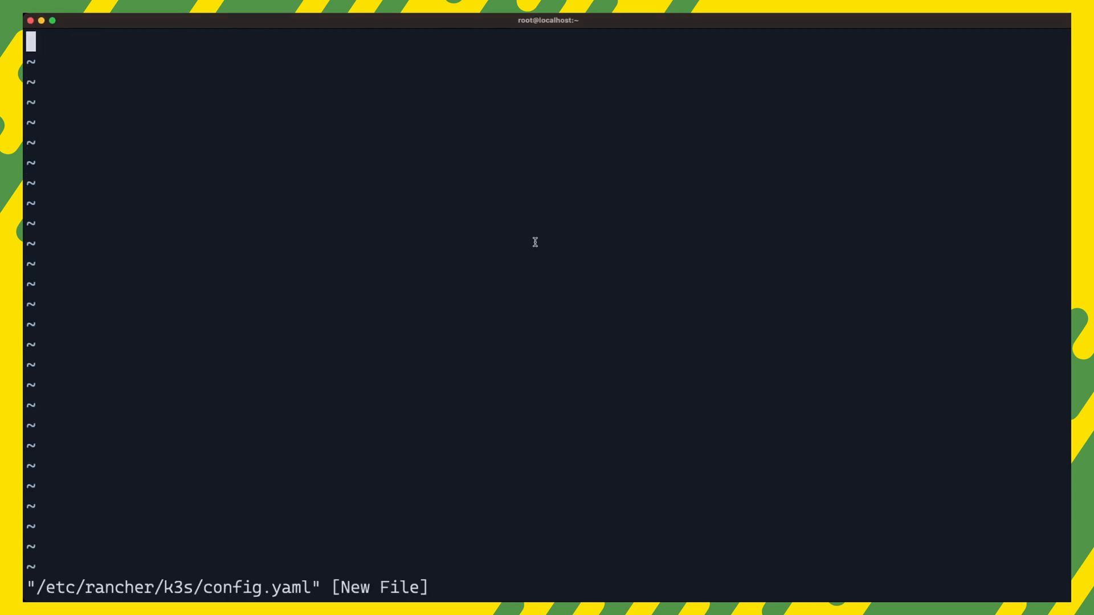
pyautogui.write('disable: servicelb')
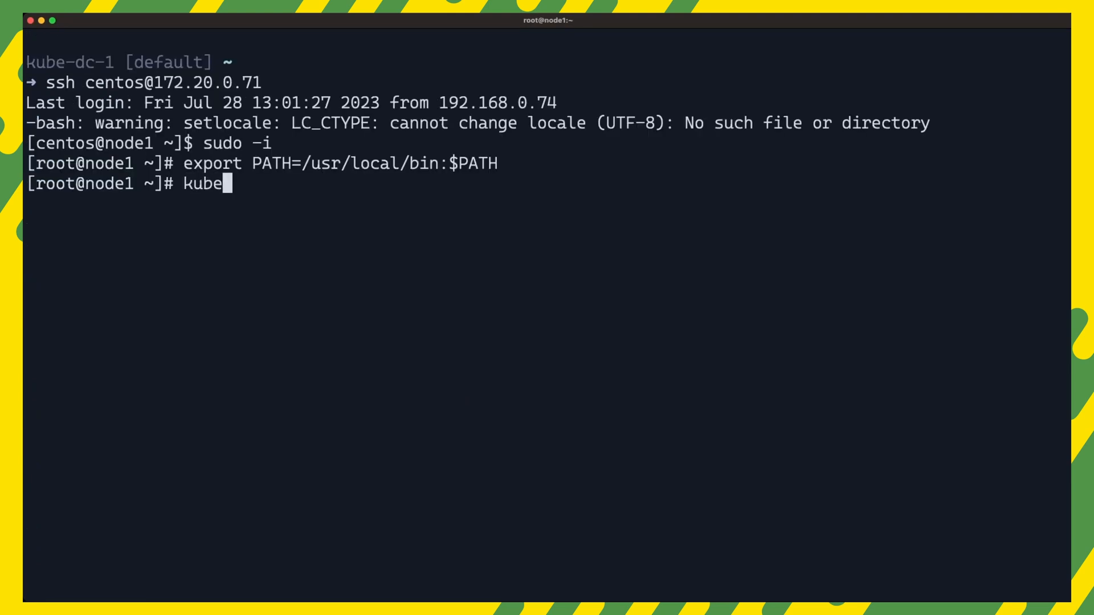
# Run the agent installer, edit /etc/rancher/node/config.yaml, and restart k3s-agent
pyautogui.write('ctl get')
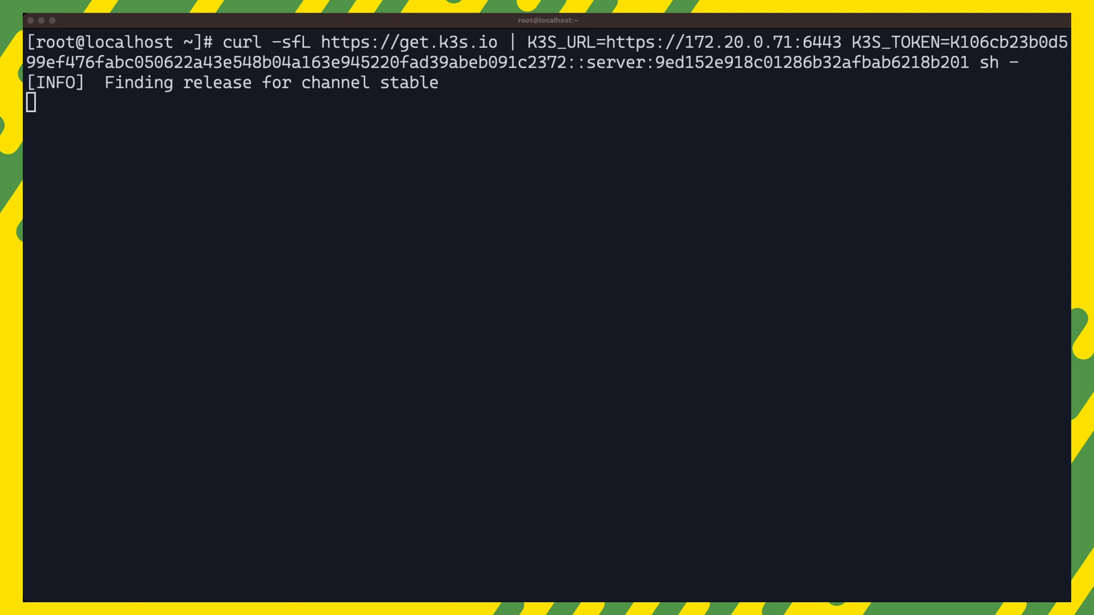
pyautogui.write('vi /etc/rancher/node/config.yaml')
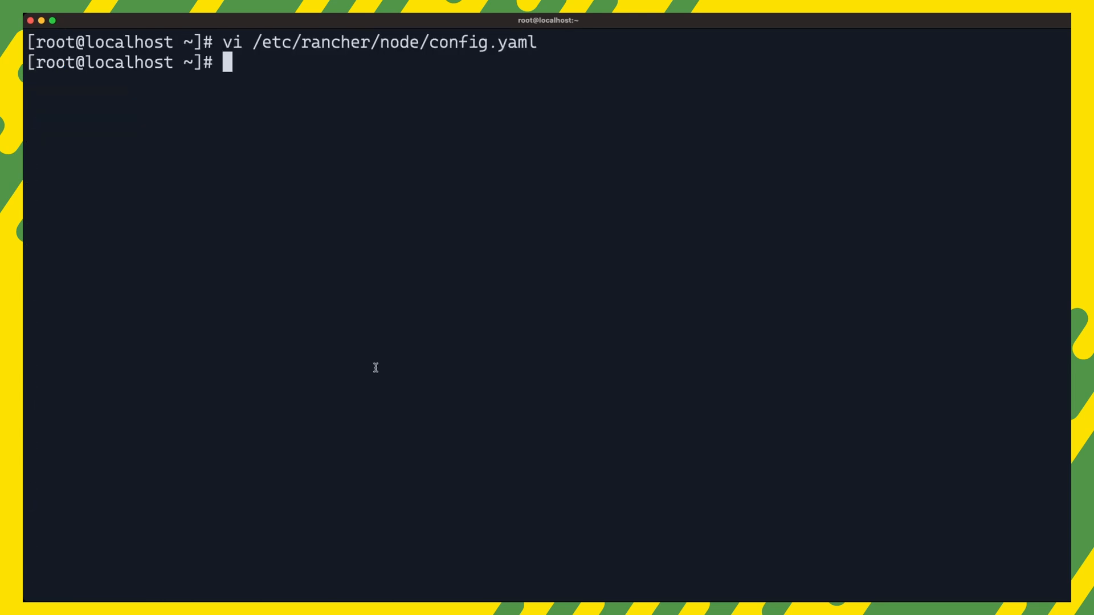
pyautogui.write('systemctl restart k3s-agent')
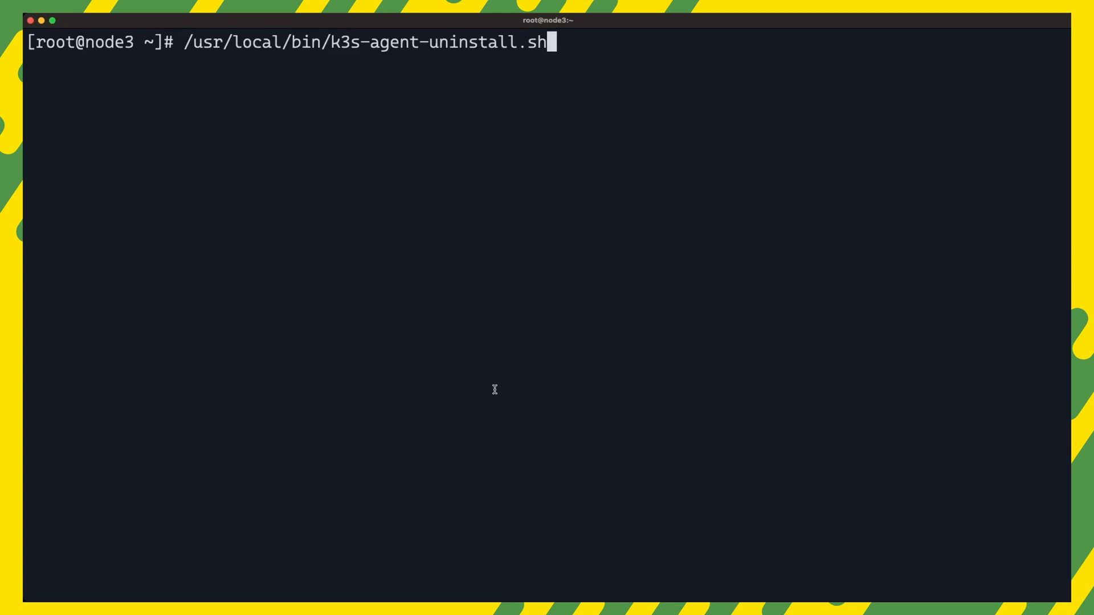
# Run /usr/local/bin/k3s-agent-uninstall.sh on node3 to remove the K3s agent
pyautogui.press('Return')
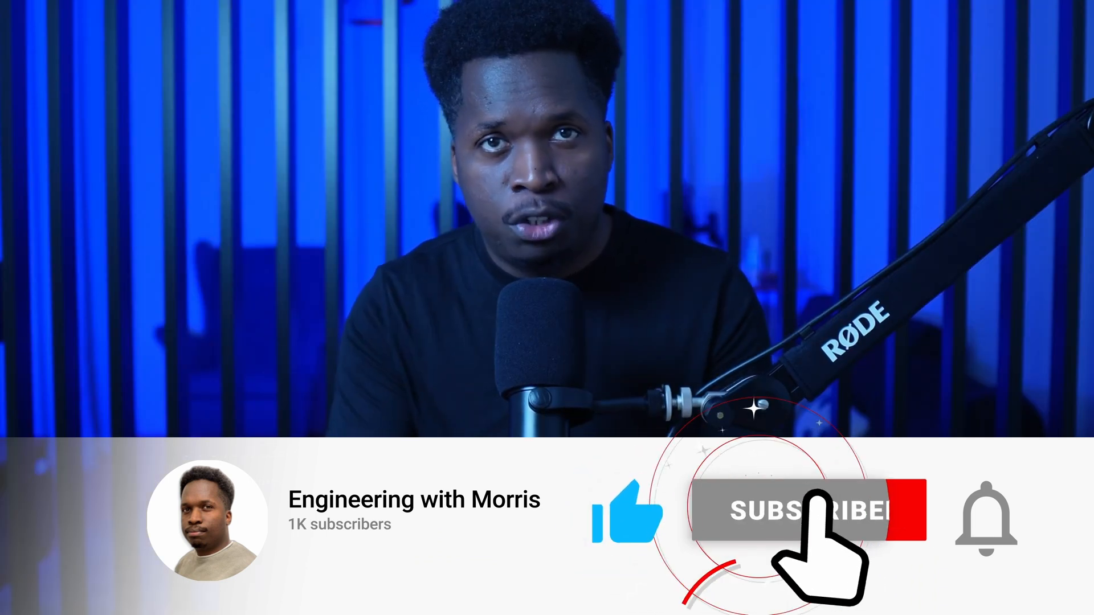
pyautogui.click(809, 514)
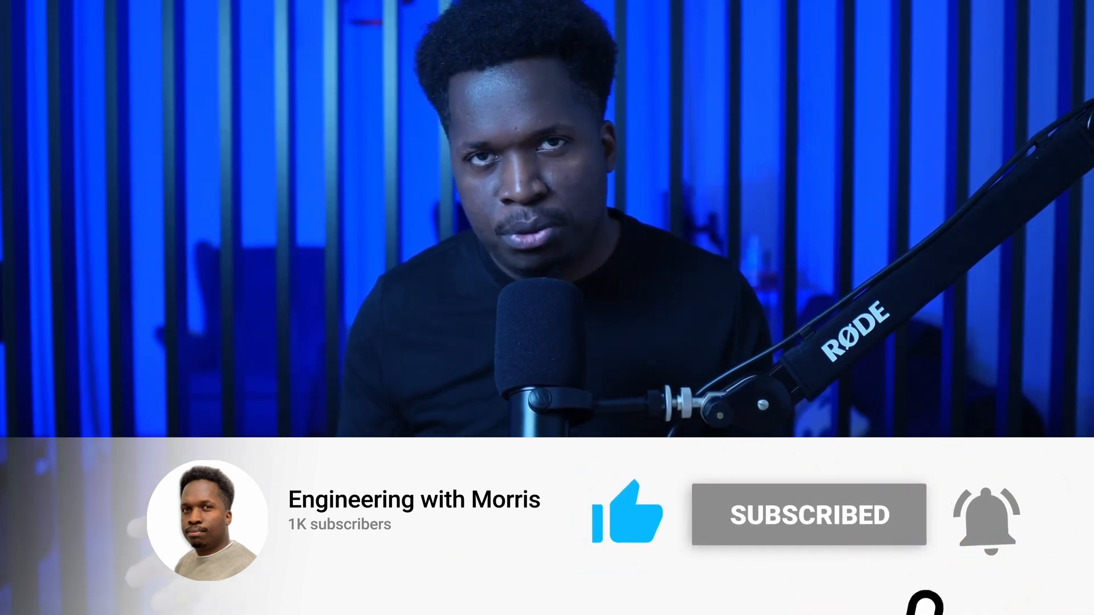